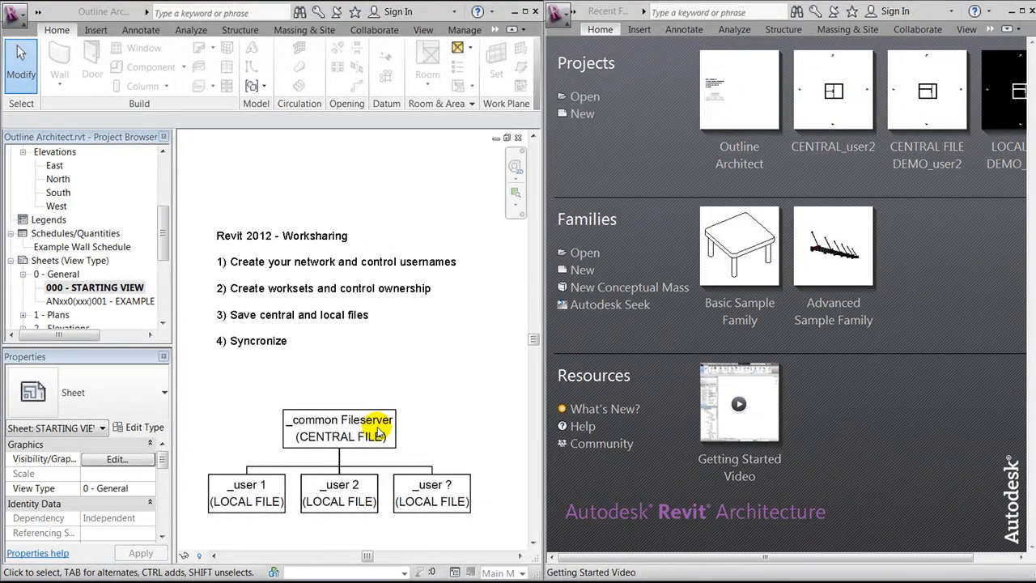
- Open the 02 Groundfloor, terrain floor plan from the Project Browser
scroll(down, 3)
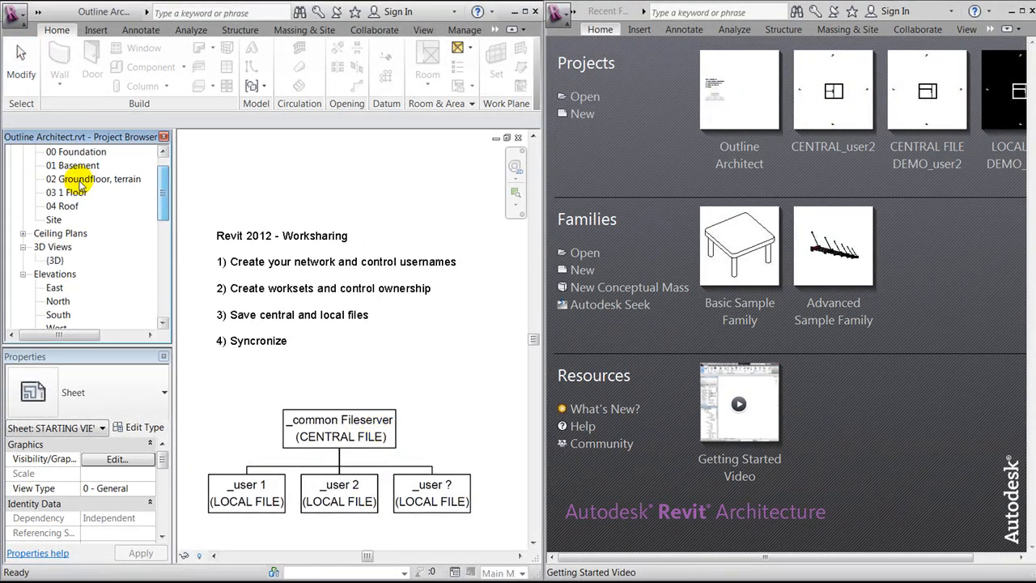
double_click(97, 178)
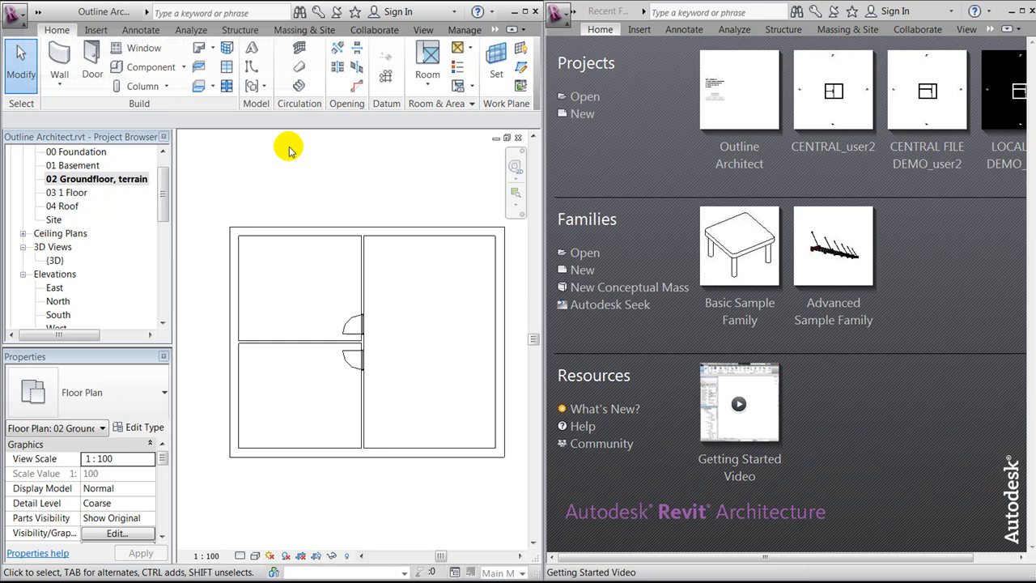
- Enable worksharing via Collaborate > Worksets with default worksets Shared Levels and Grids and Workset1
click(374, 29)
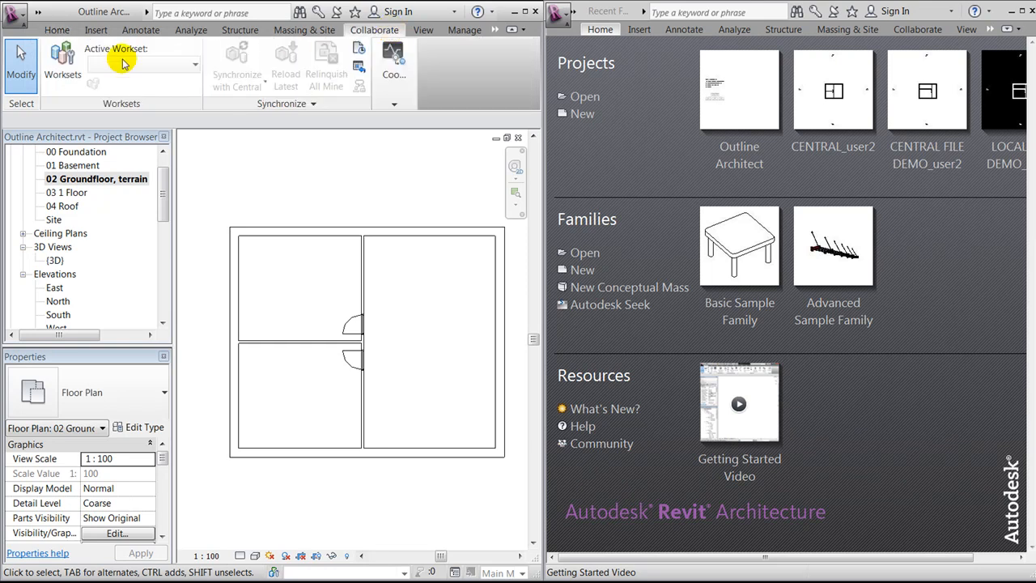
mouse_move(62, 65)
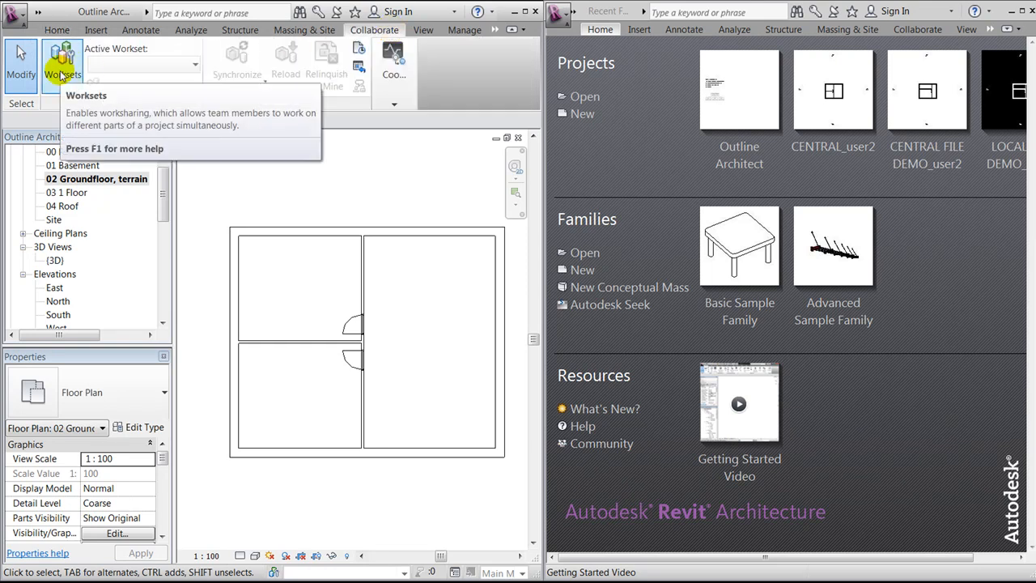
click(61, 65)
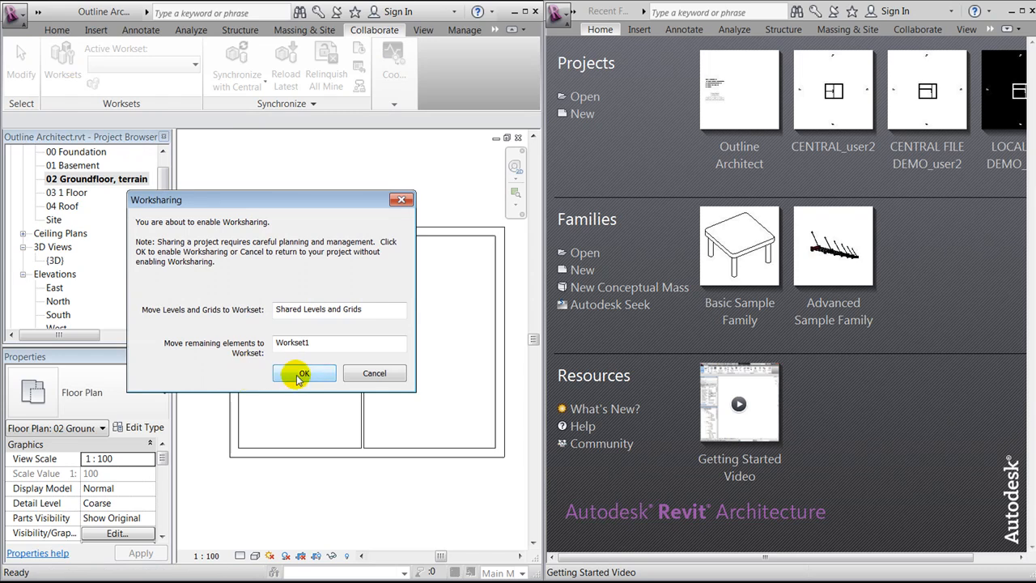
click(305, 372)
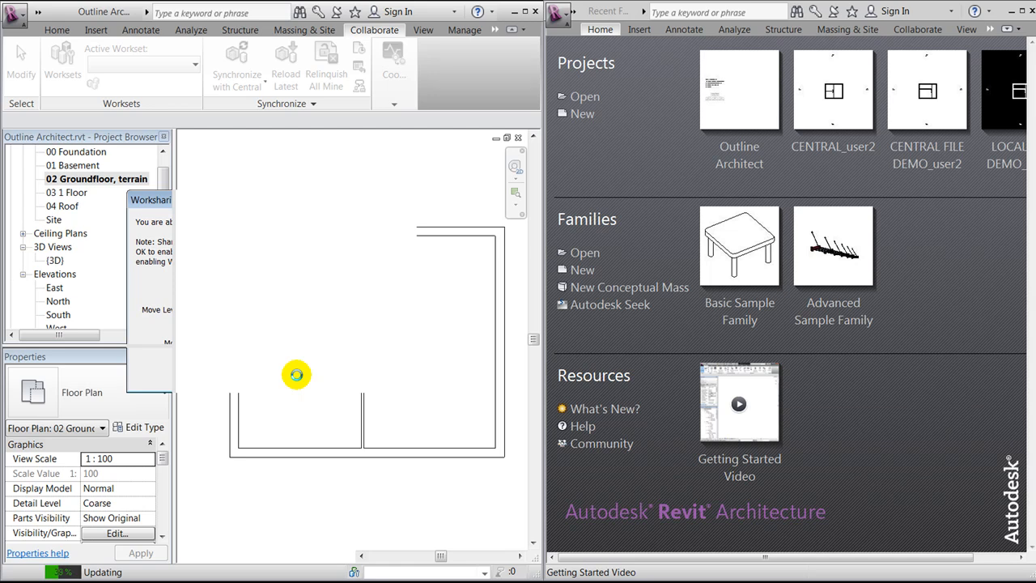
click(62, 62)
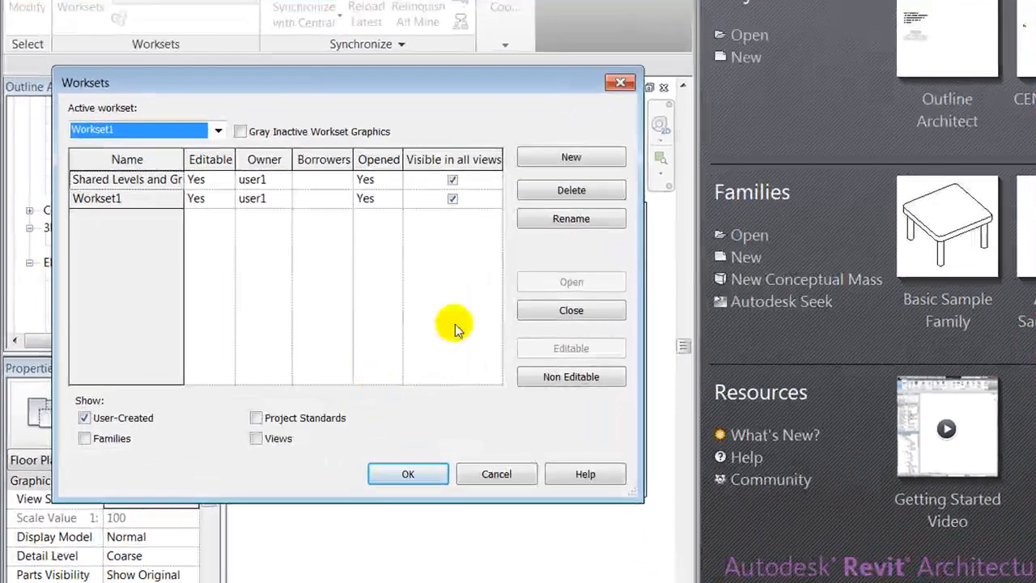
- Create a new workset named Workset2 and confirm the Worksets dialog
click(570, 155)
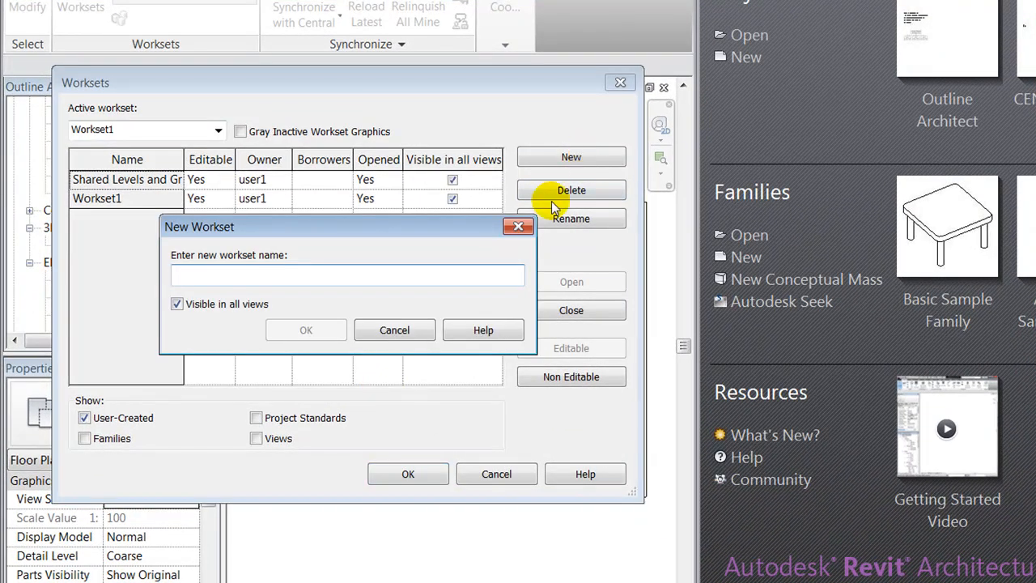
text(Workset2)
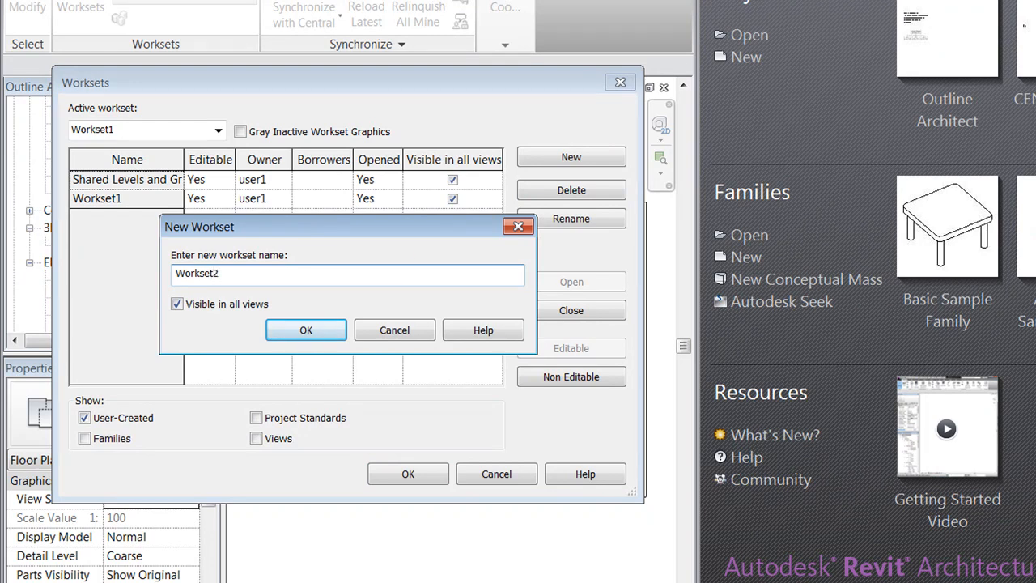
click(304, 330)
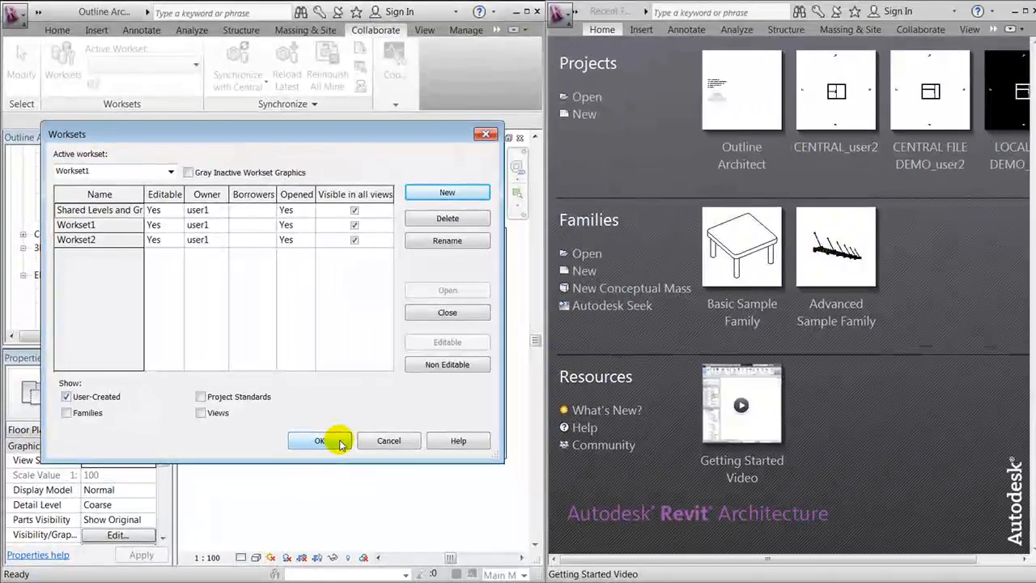
click(319, 440)
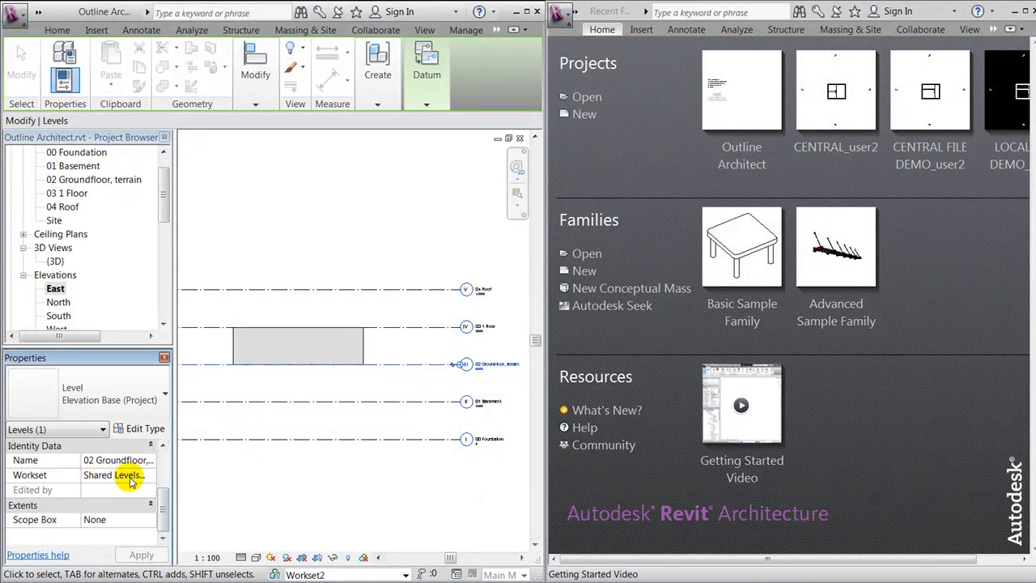
- Check a level's Workset parameter in Properties, confirming Shared Levels and Grids
click(150, 476)
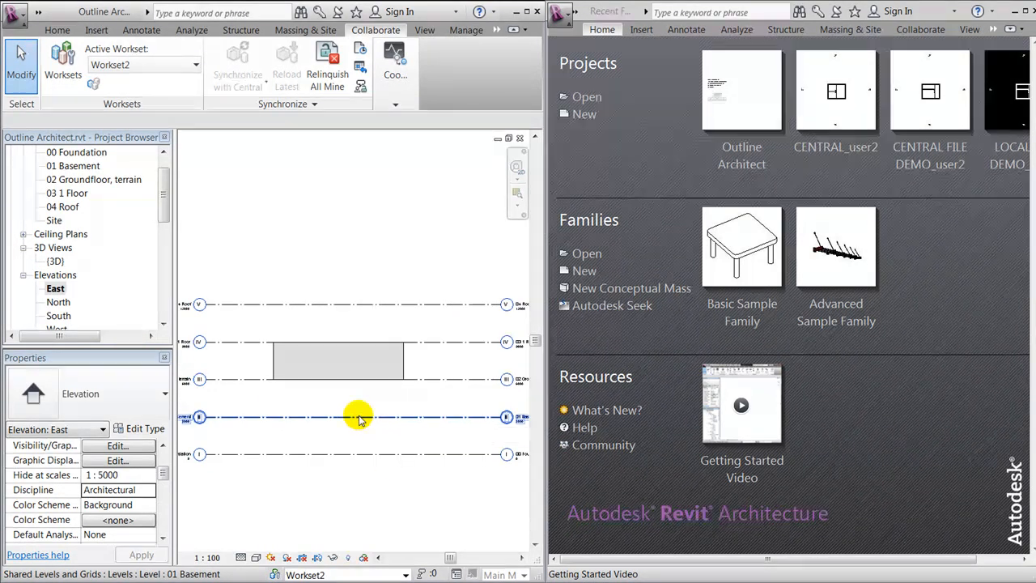
mouse_move(360, 417)
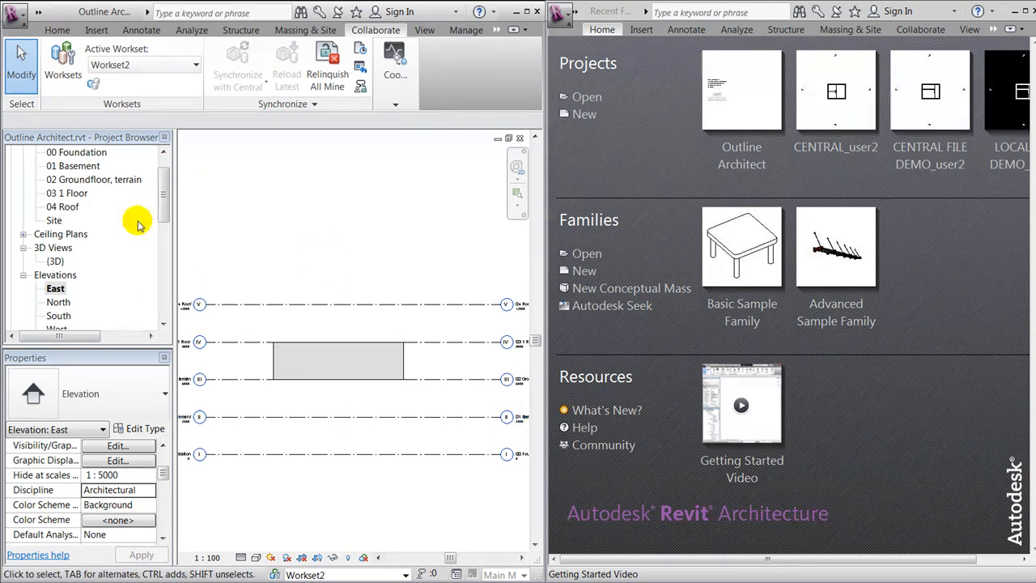
- Start Save As > Project from the ground floor plan, browsing to the DEMO folder's CENTRAL subfolder
double_click(97, 178)
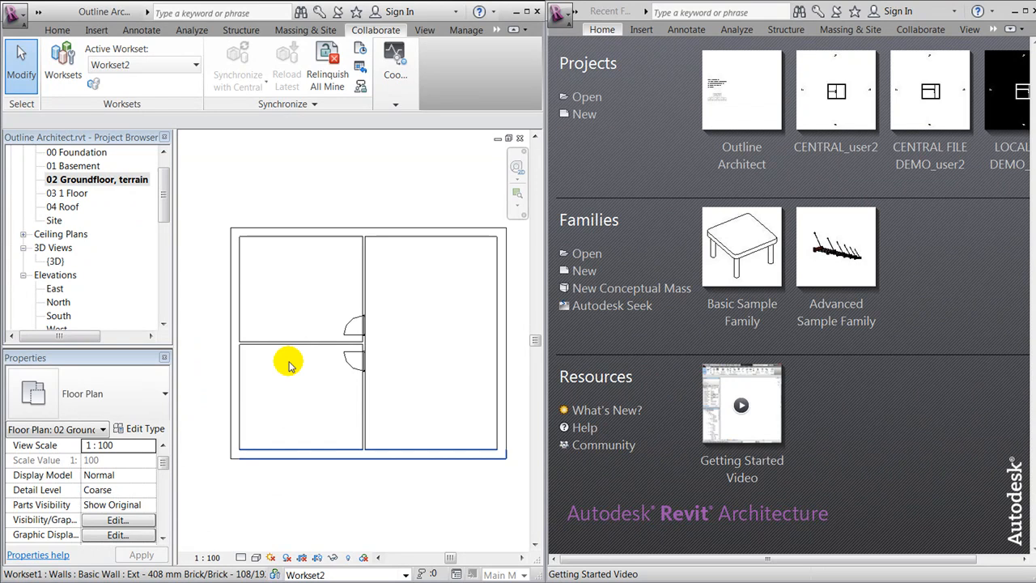
click(14, 12)
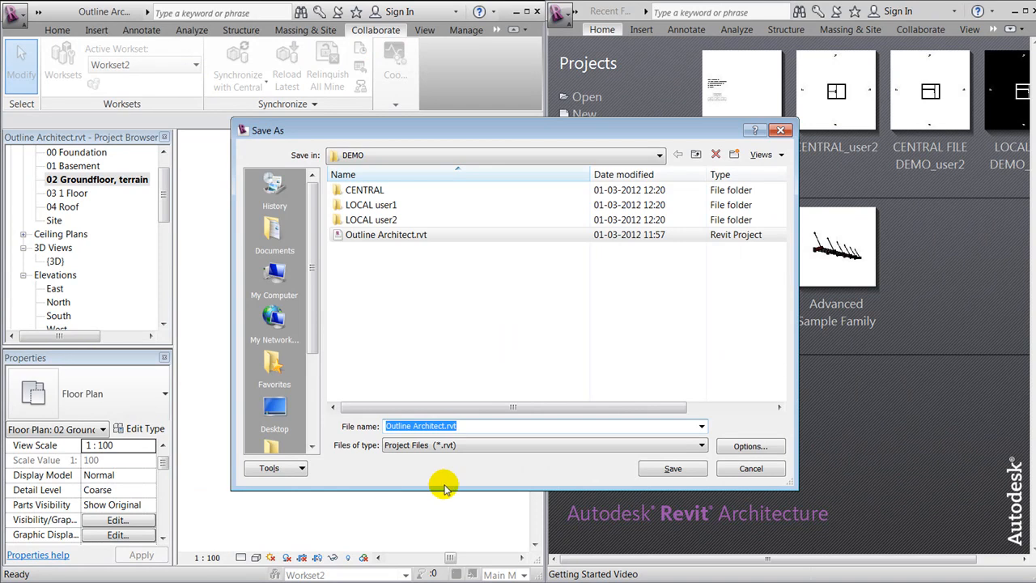
click(658, 155)
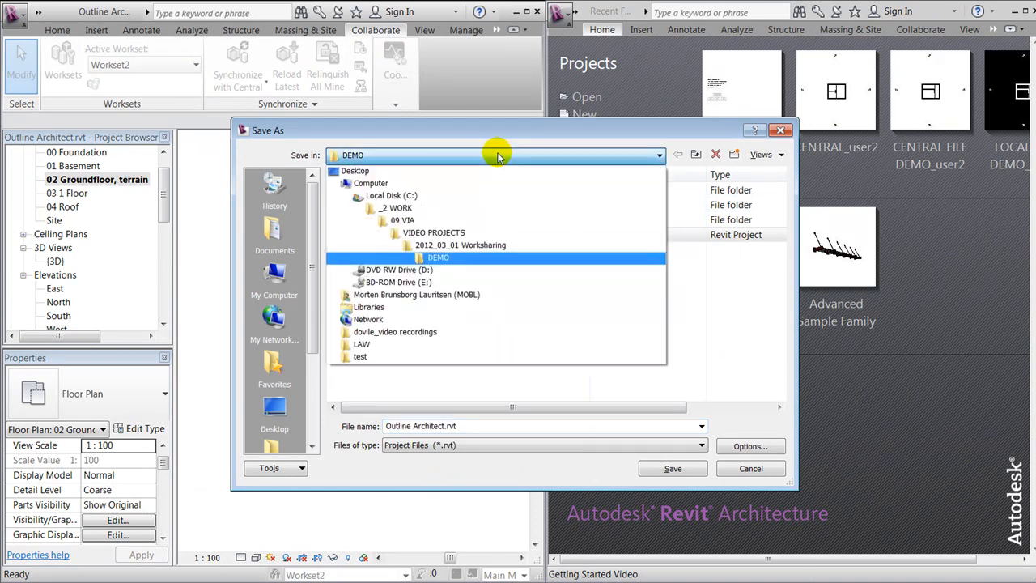
double_click(437, 256)
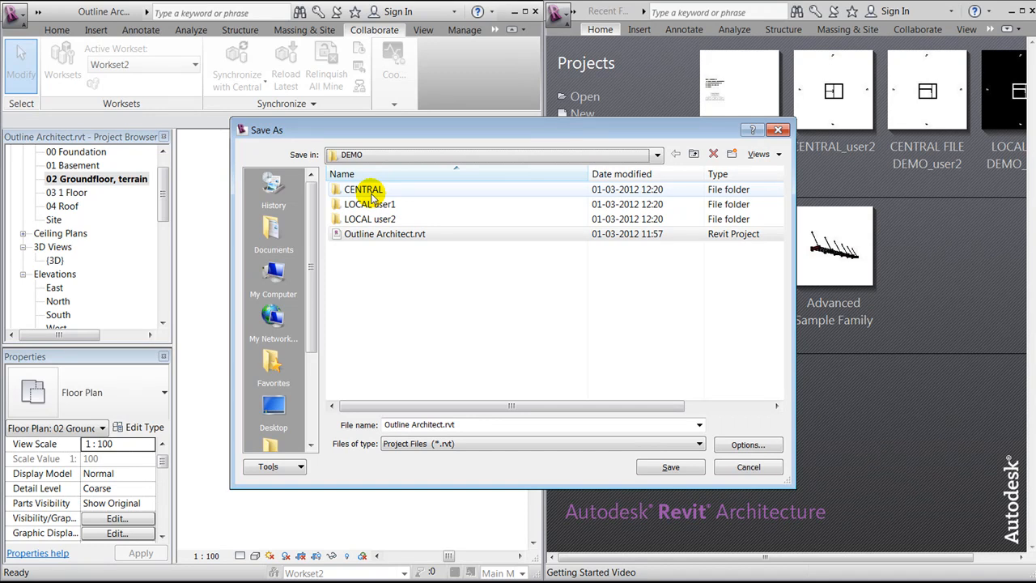
click(369, 204)
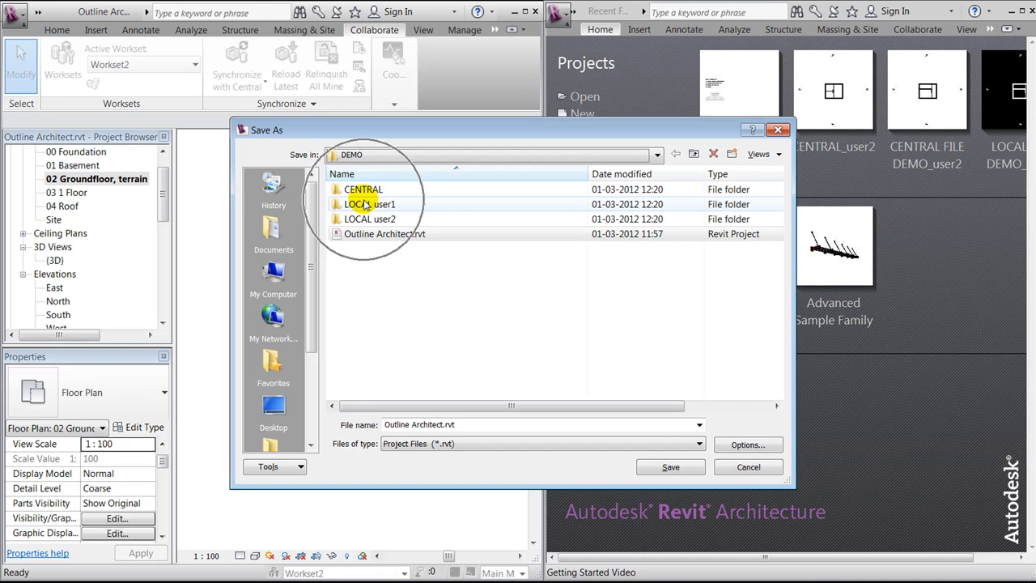
mouse_move(369, 204)
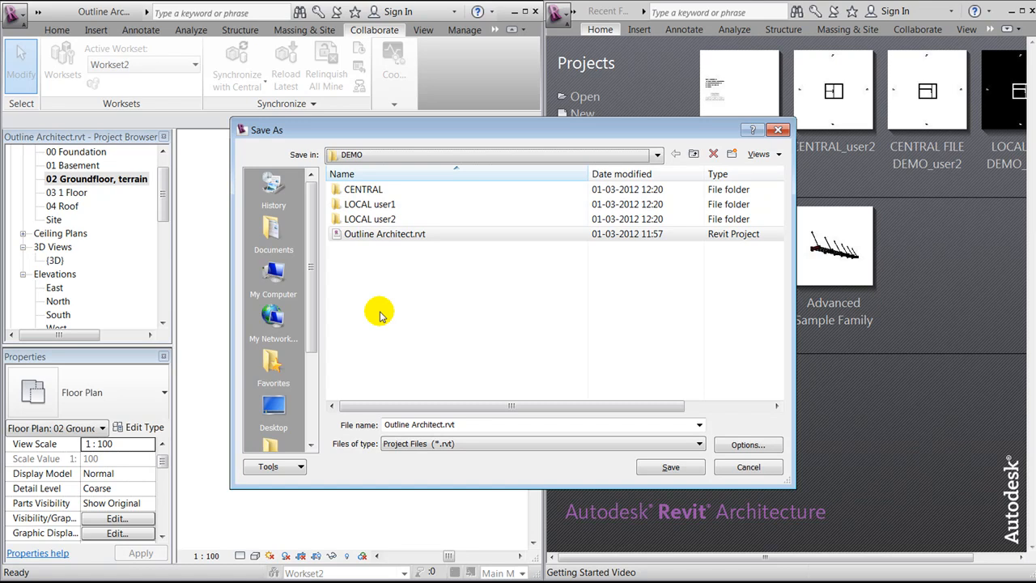
- Save the project as CENTRAL.rvt in the CENTRAL folder with maximum backups set to 3
double_click(363, 188)
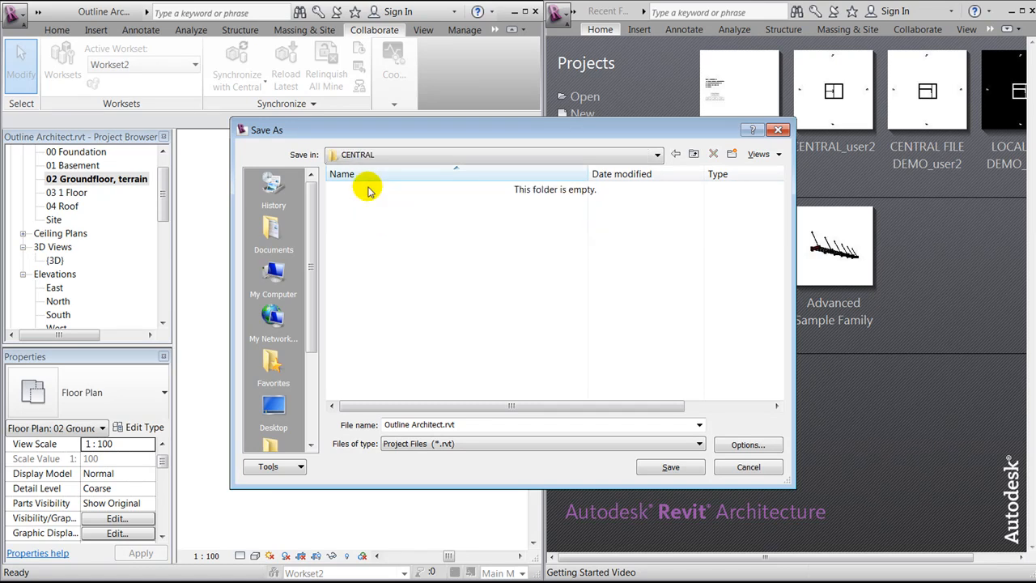
click(437, 424)
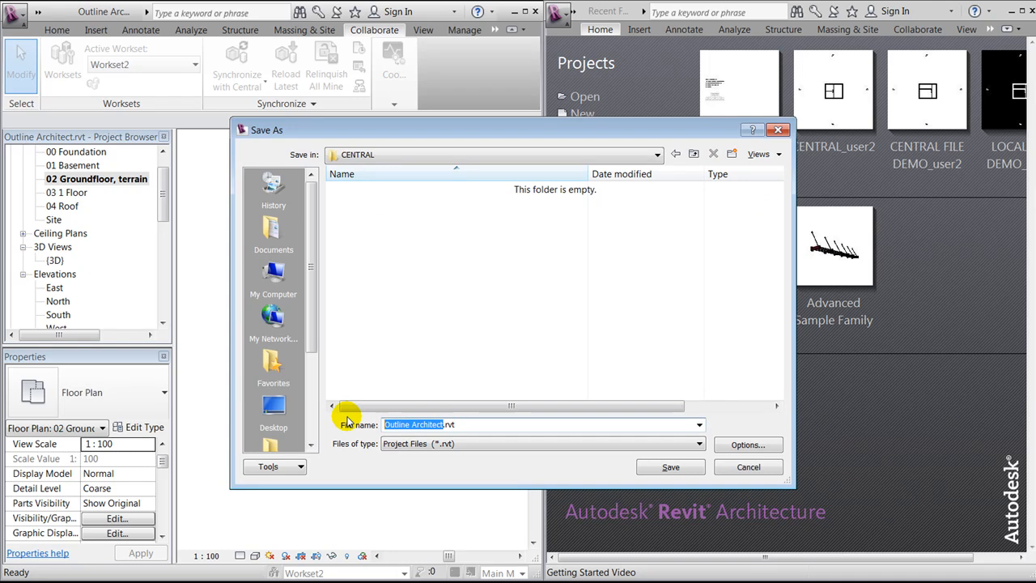
text(CENTRAL.rvt)
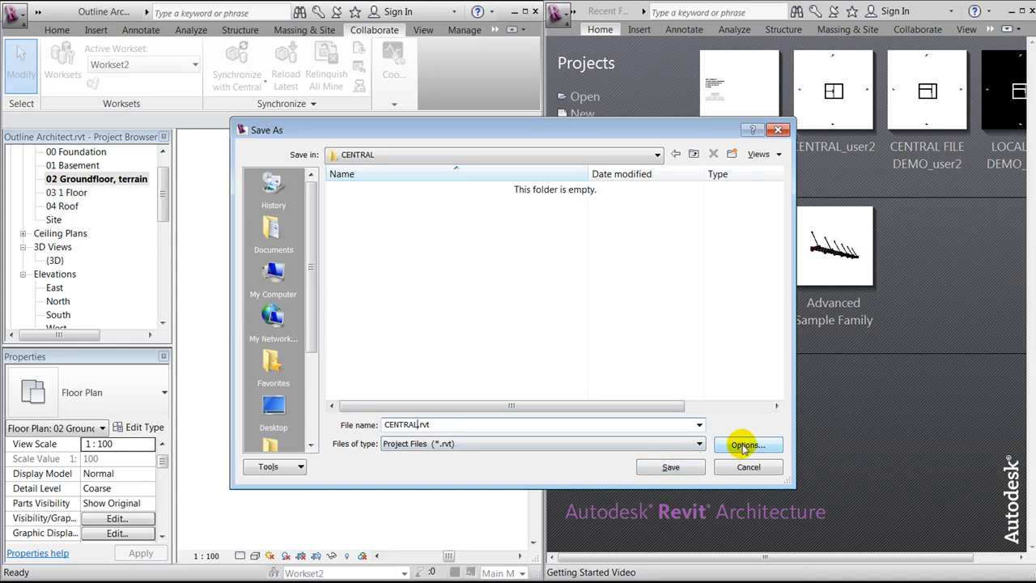
click(747, 444)
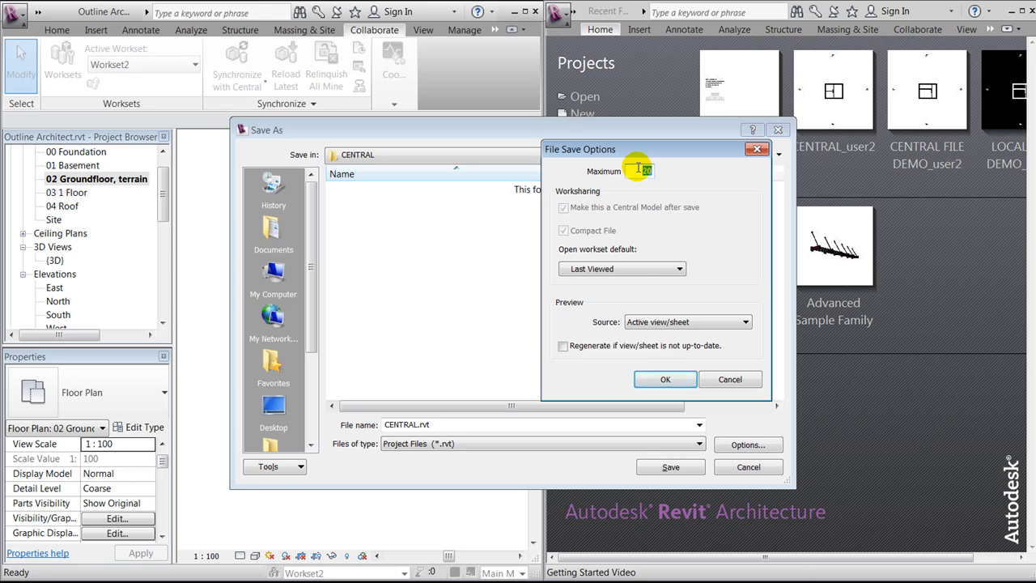
text(3)
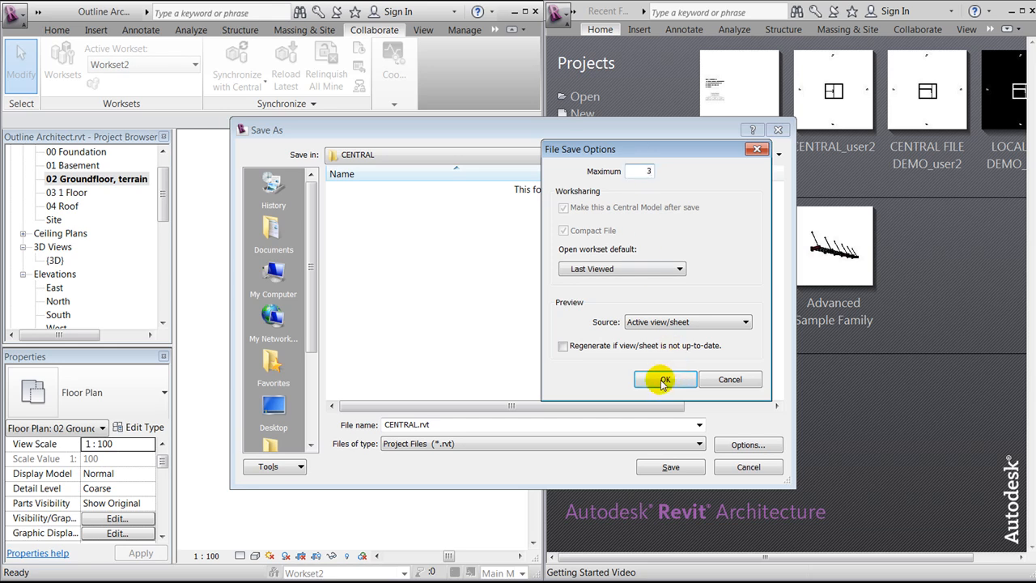
click(664, 379)
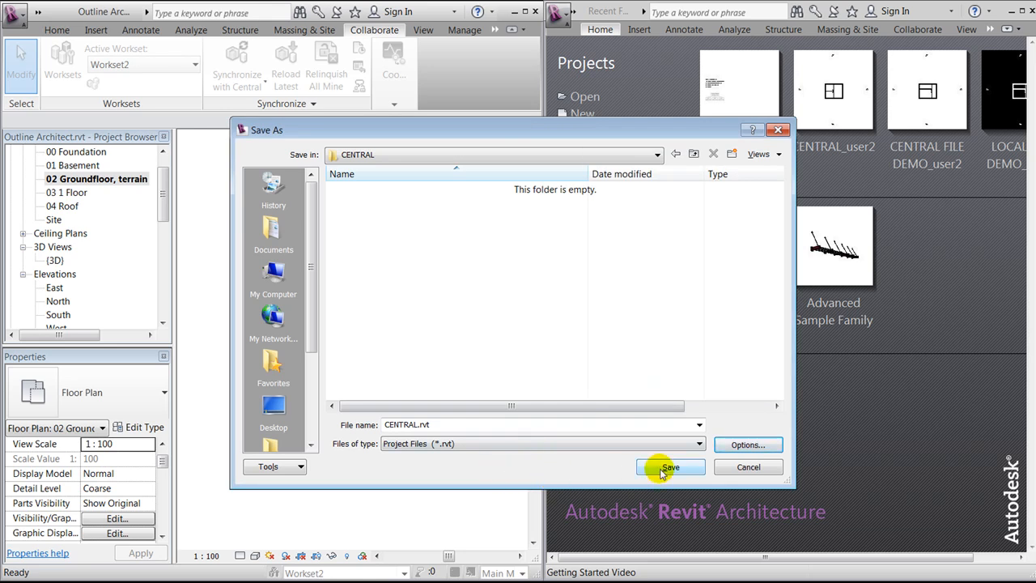
click(670, 466)
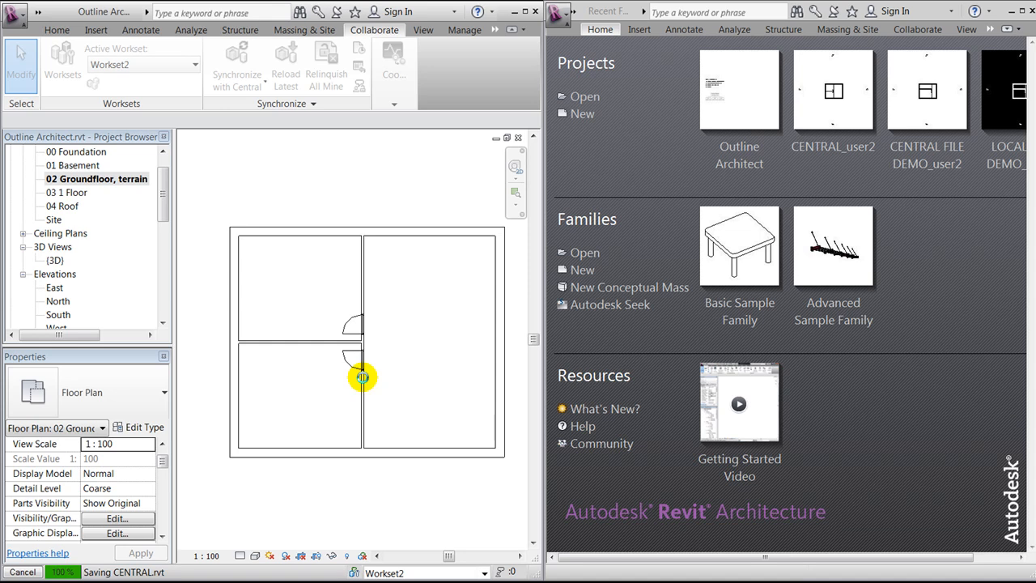
- Set Workset1 and Workset2 to Editable No in the Worksets dialog, releasing user1's ownership
click(363, 380)
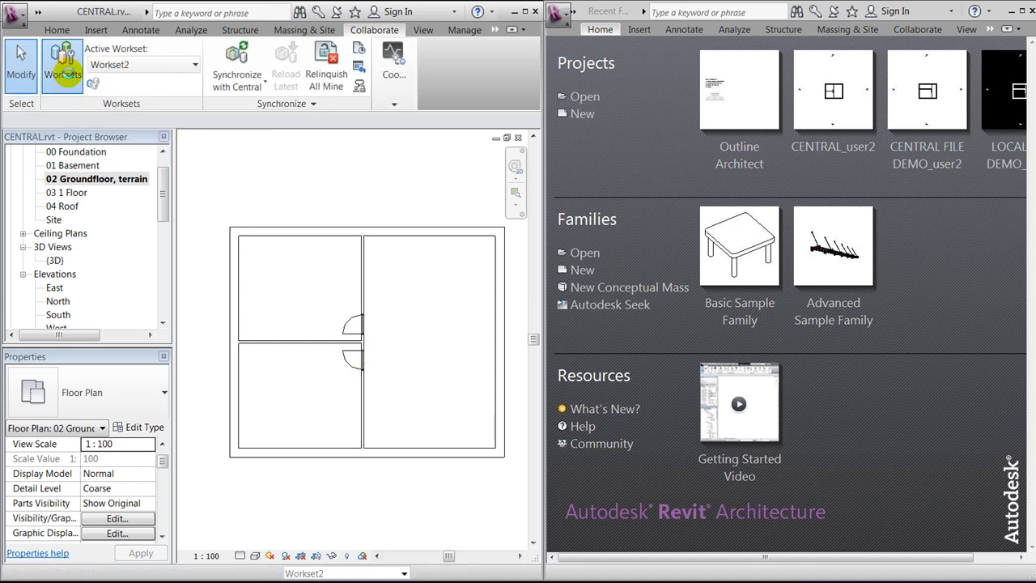
click(62, 65)
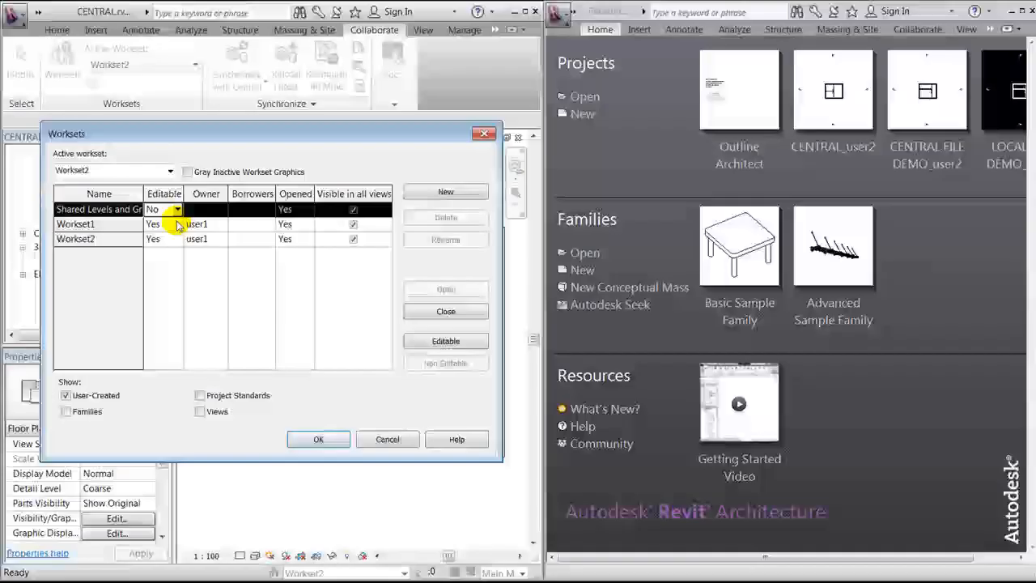
click(175, 223)
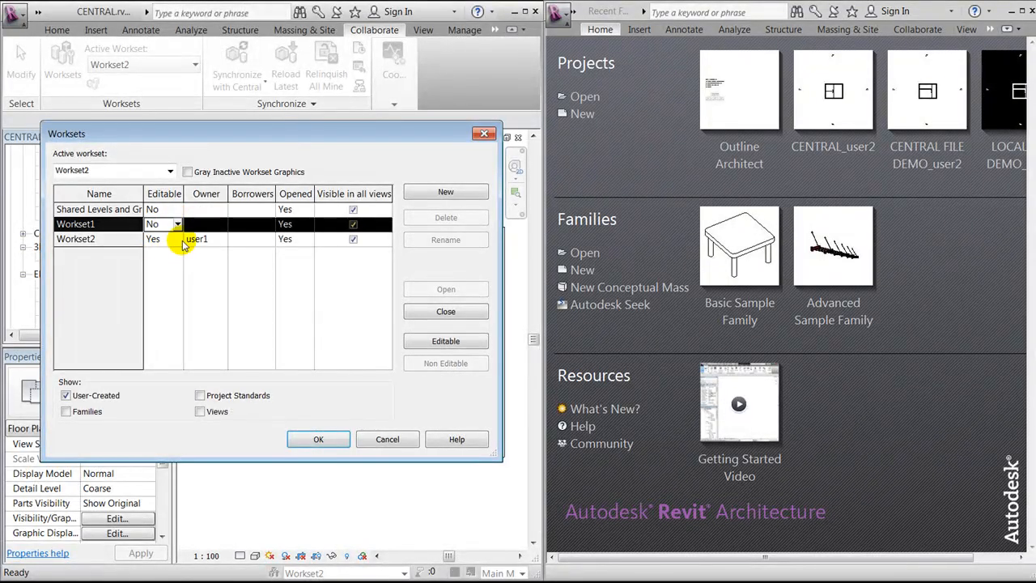
click(158, 238)
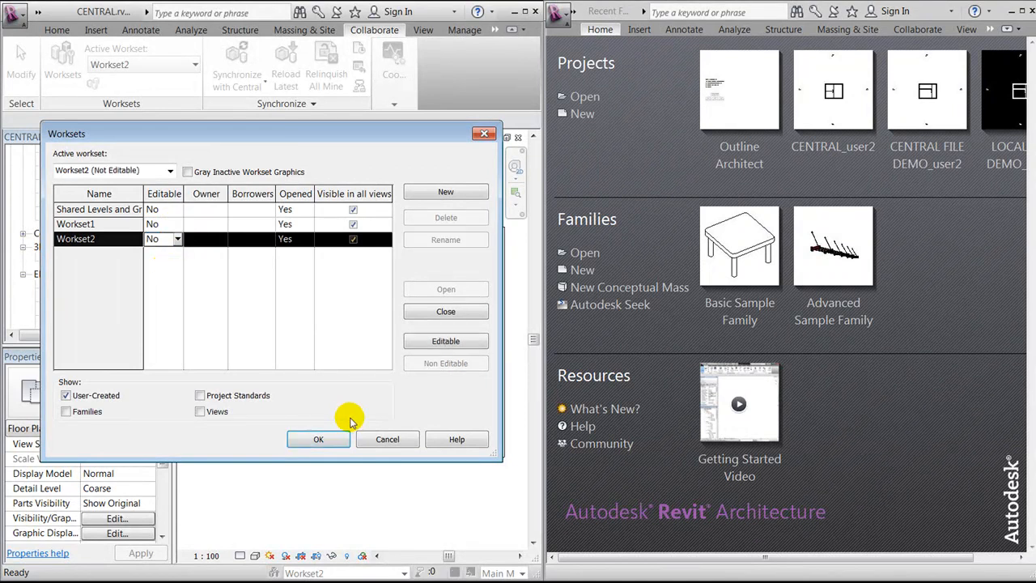
click(317, 439)
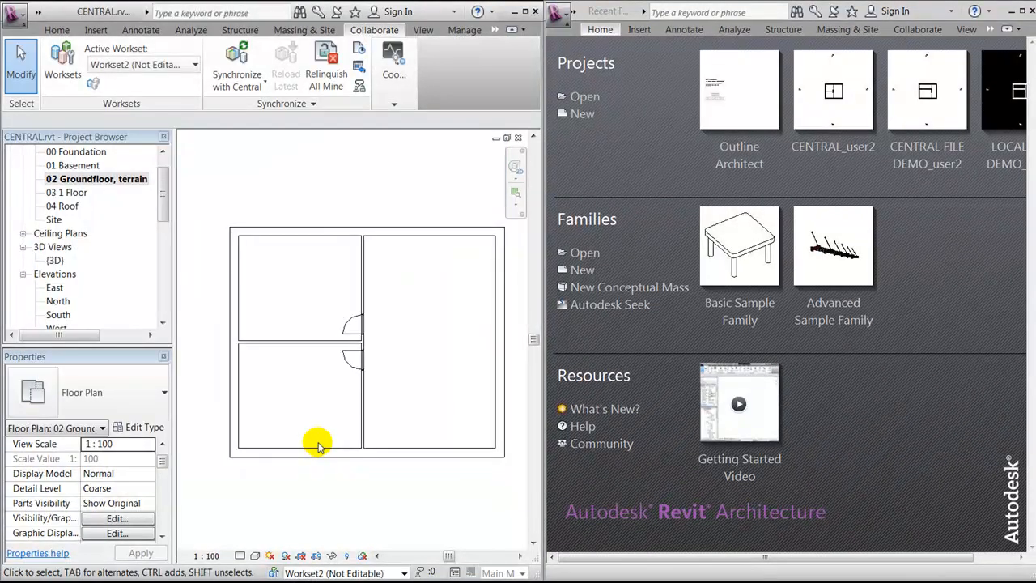
mouse_move(316, 489)
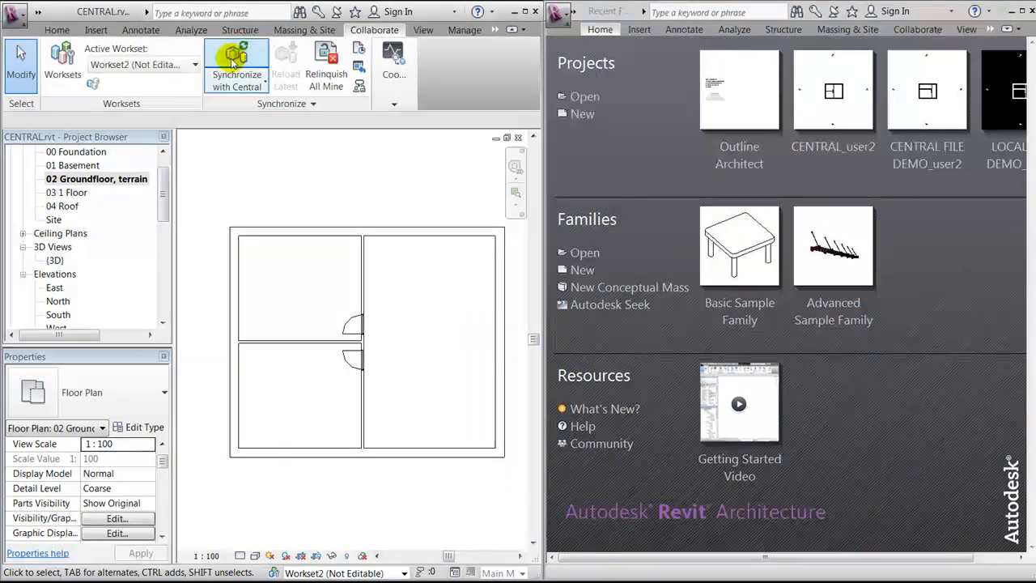
- Synchronize with Central to publish the released workset ownership
click(236, 64)
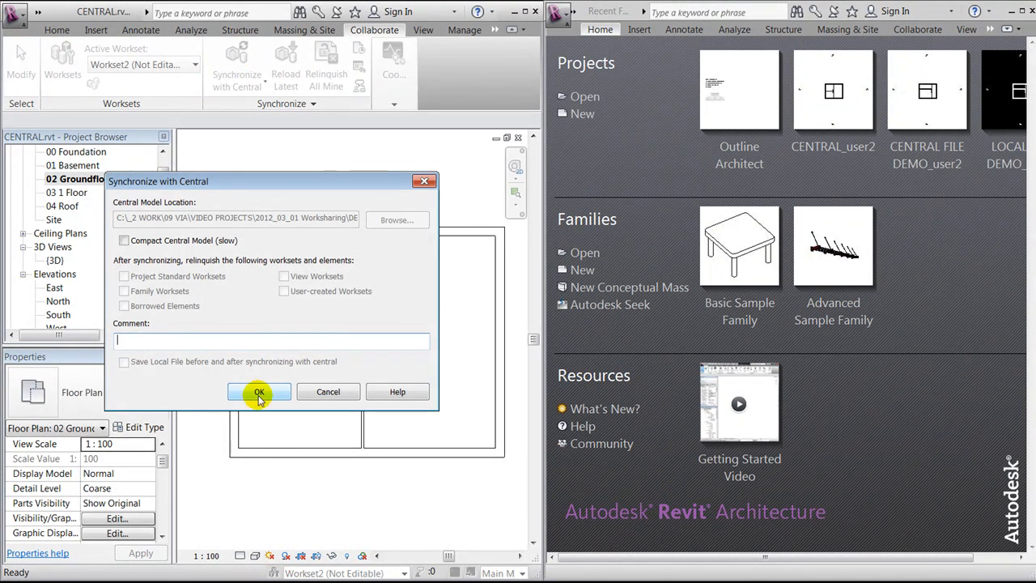
click(259, 391)
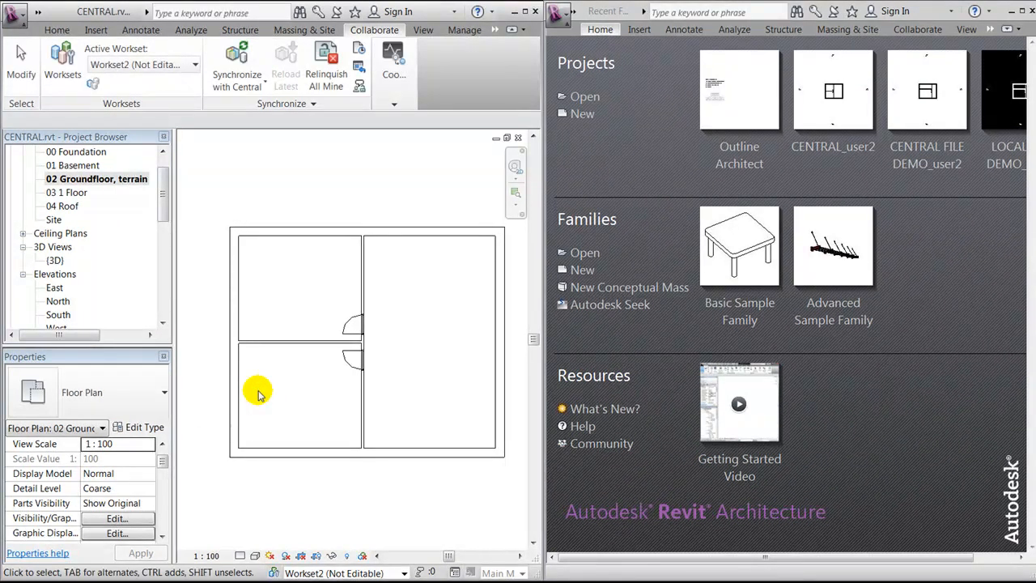
click(21, 64)
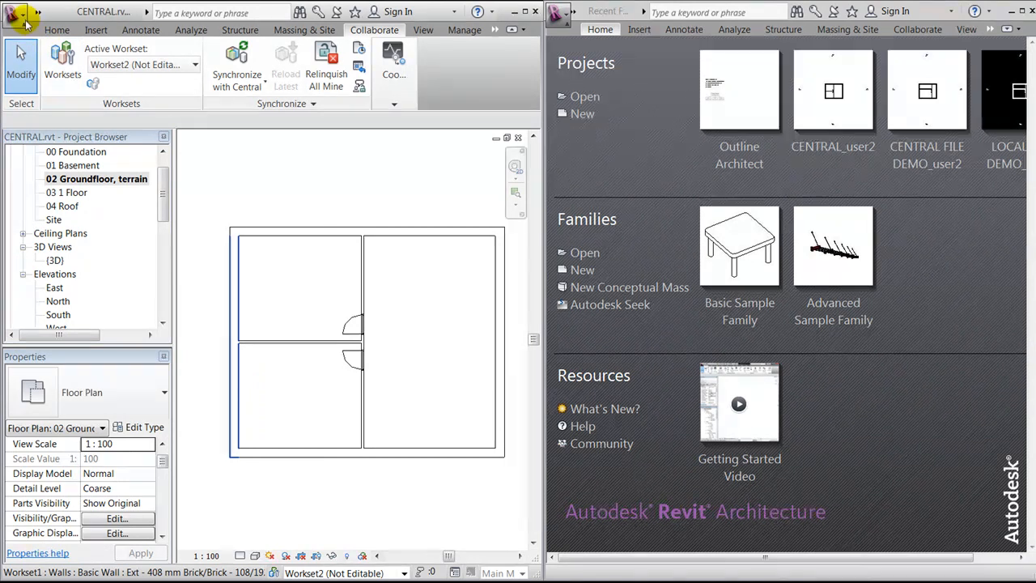
mouse_move(19, 18)
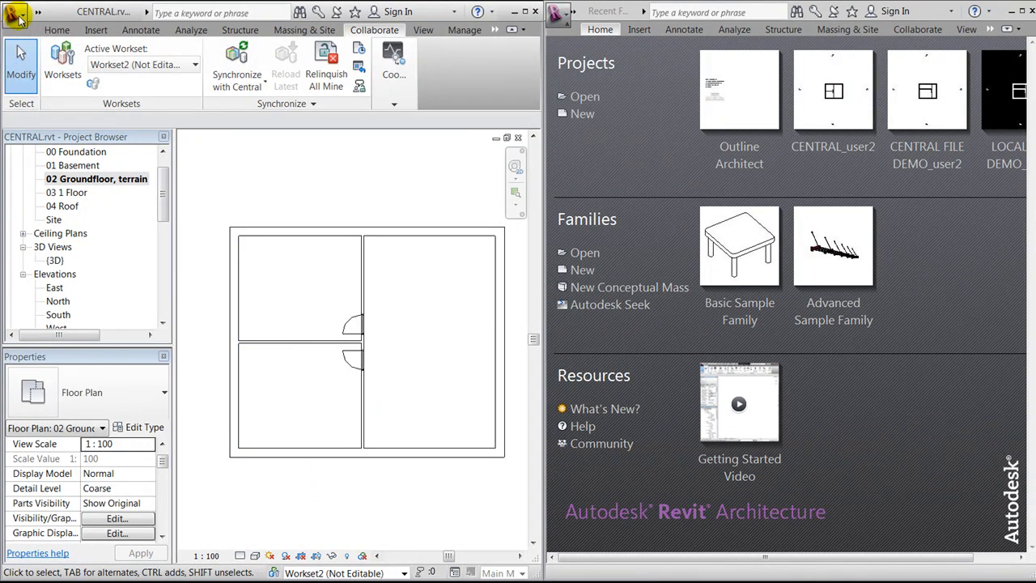
- Save the project as LOCAL user1.rvt inside the LOCAL user1 folder
click(17, 13)
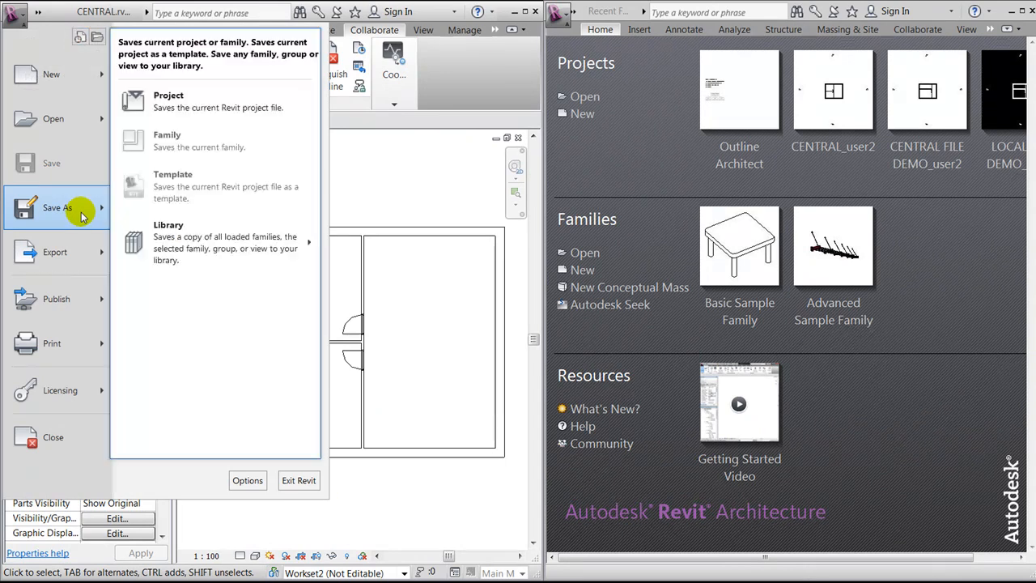
mouse_move(168, 101)
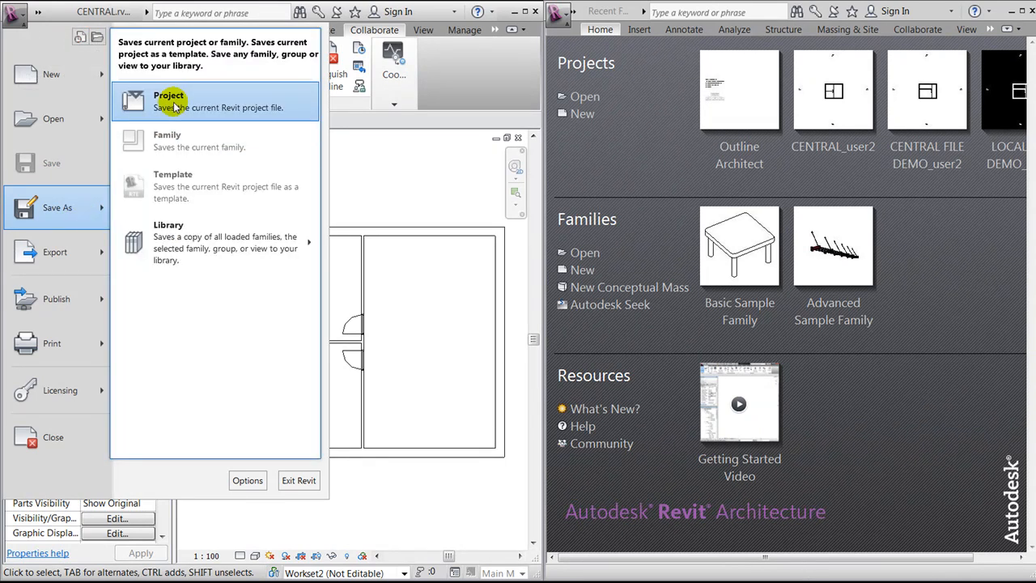
click(168, 100)
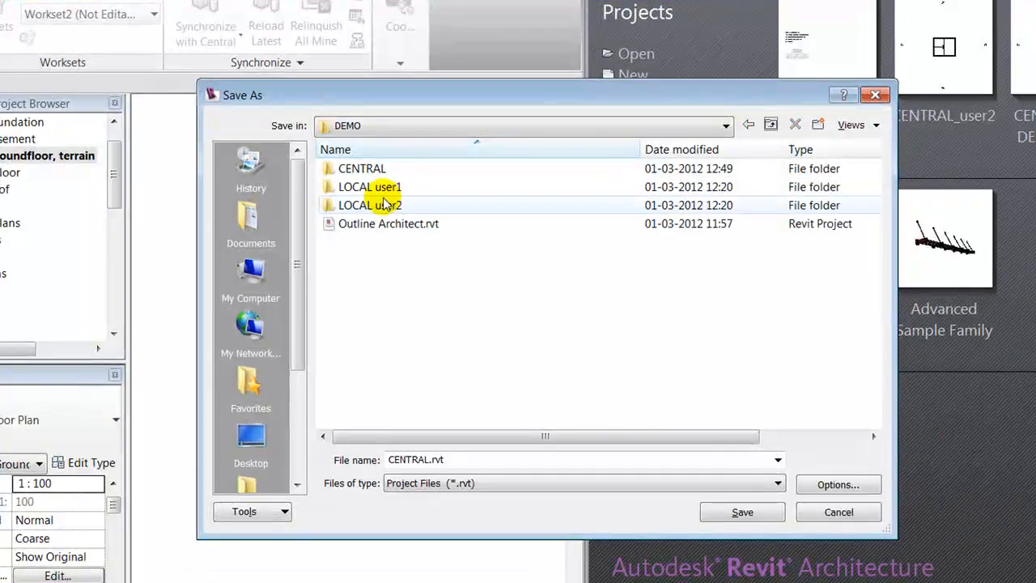
double_click(369, 186)
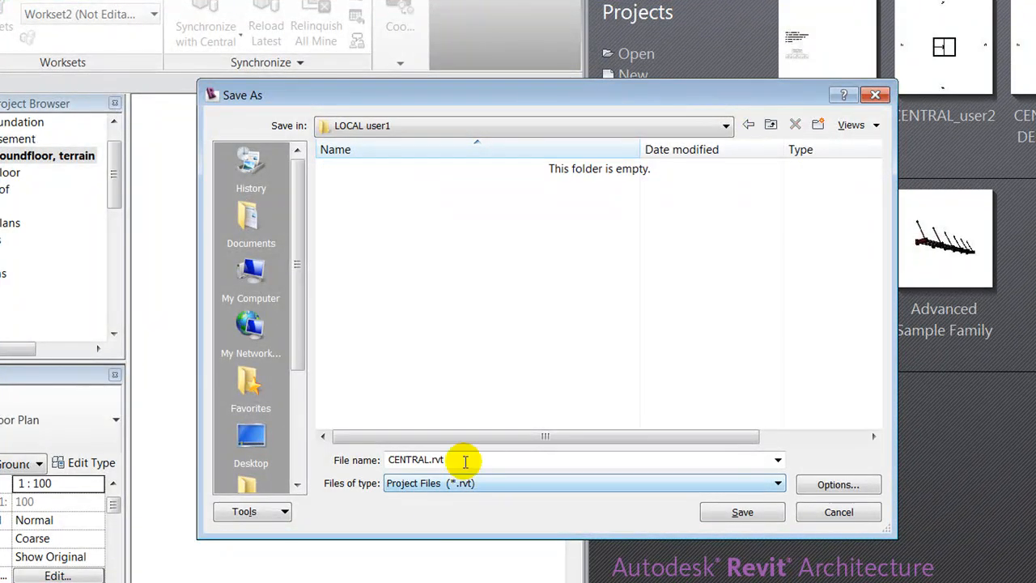
double_click(415, 460)
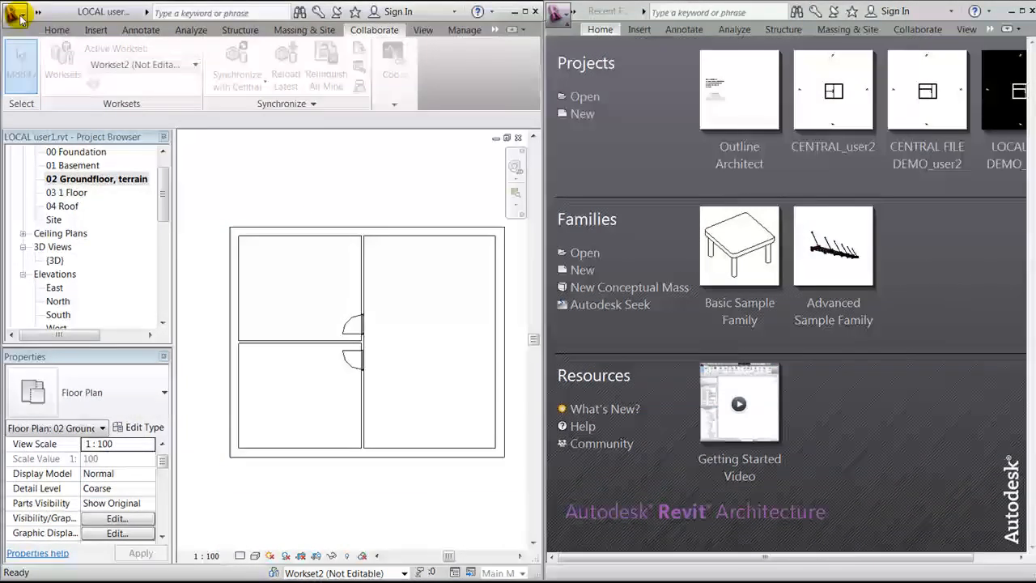
click(14, 11)
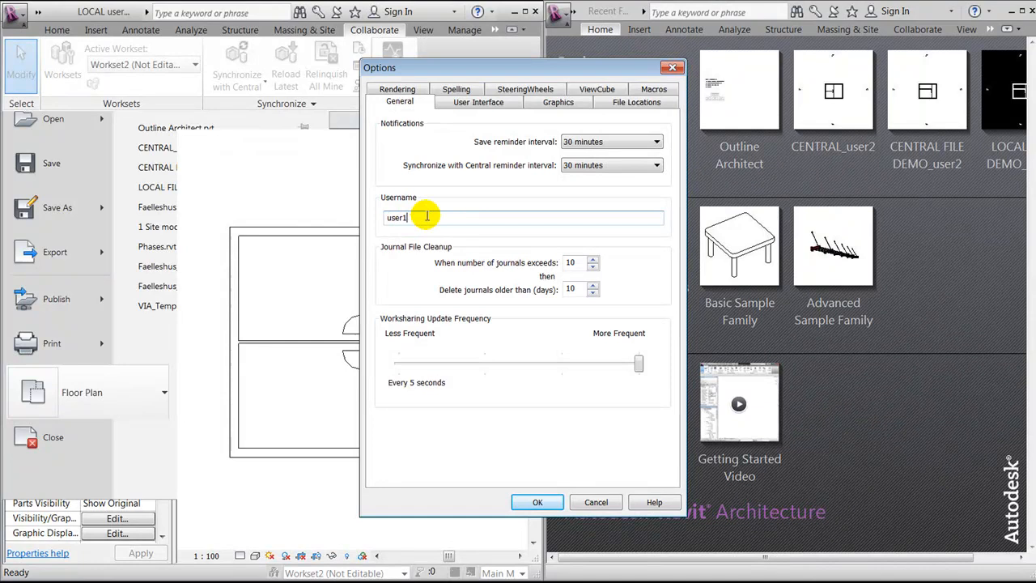
click(537, 501)
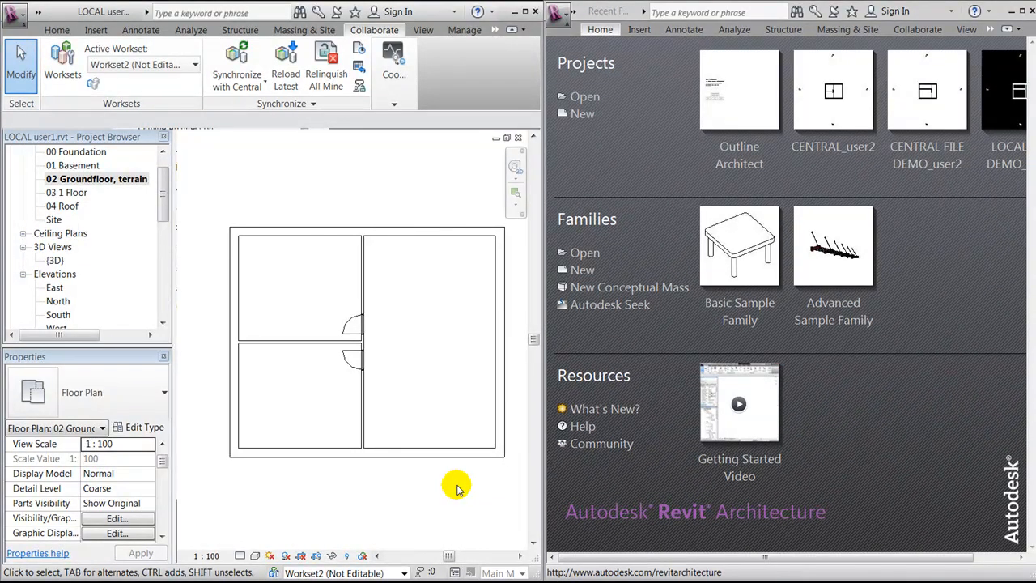
scroll(down, 3)
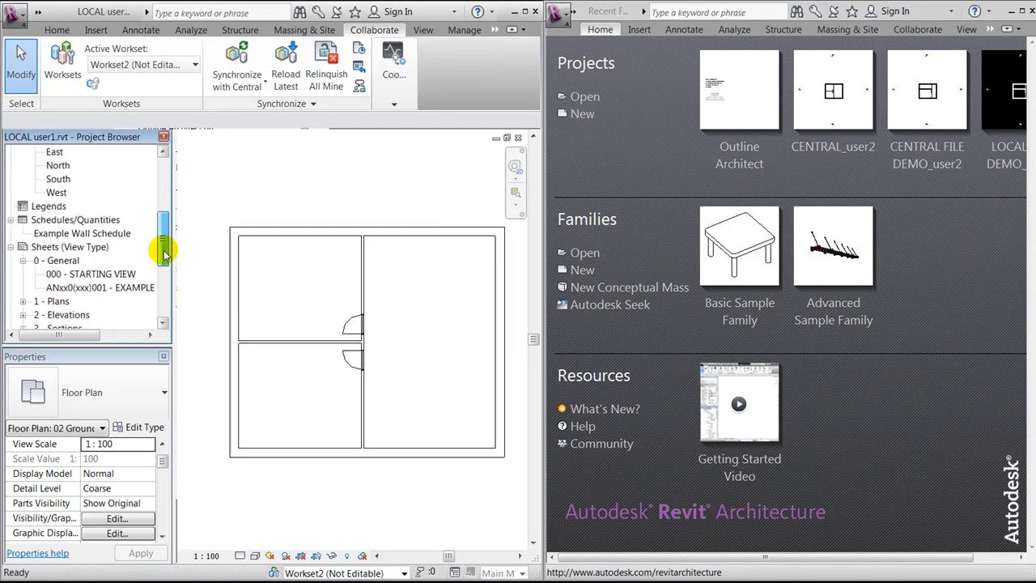
double_click(94, 273)
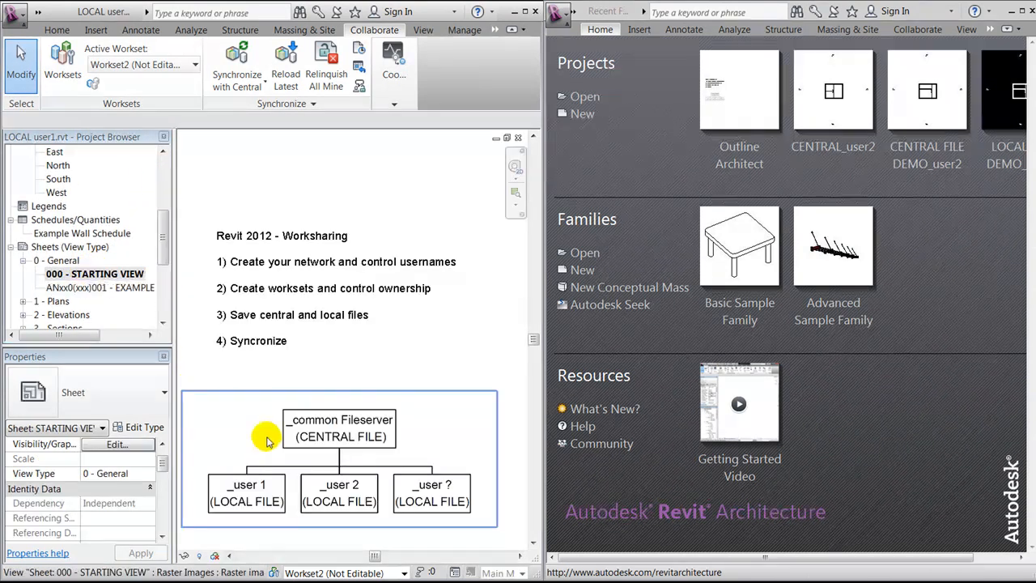
mouse_move(234, 508)
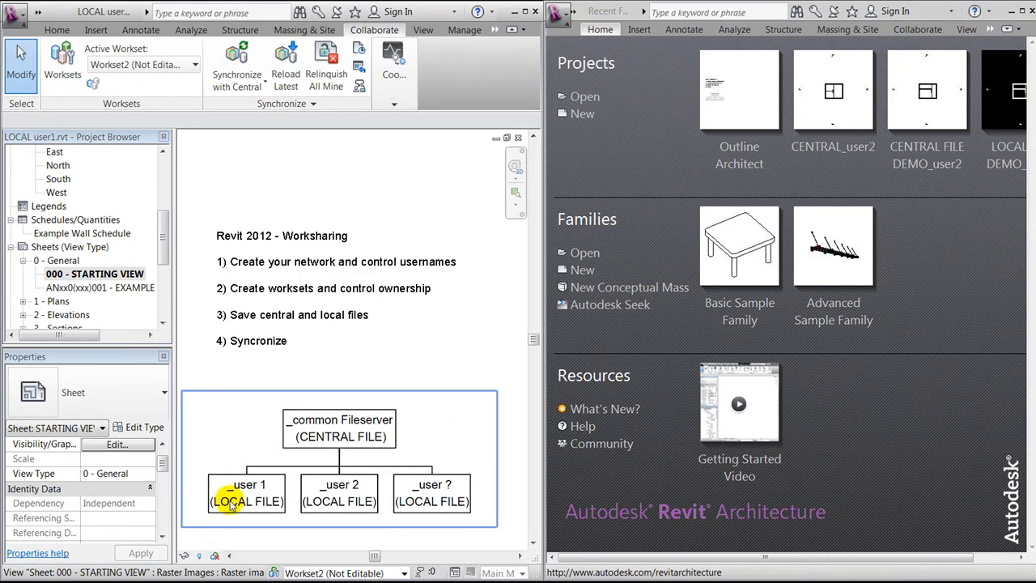
mouse_move(234, 501)
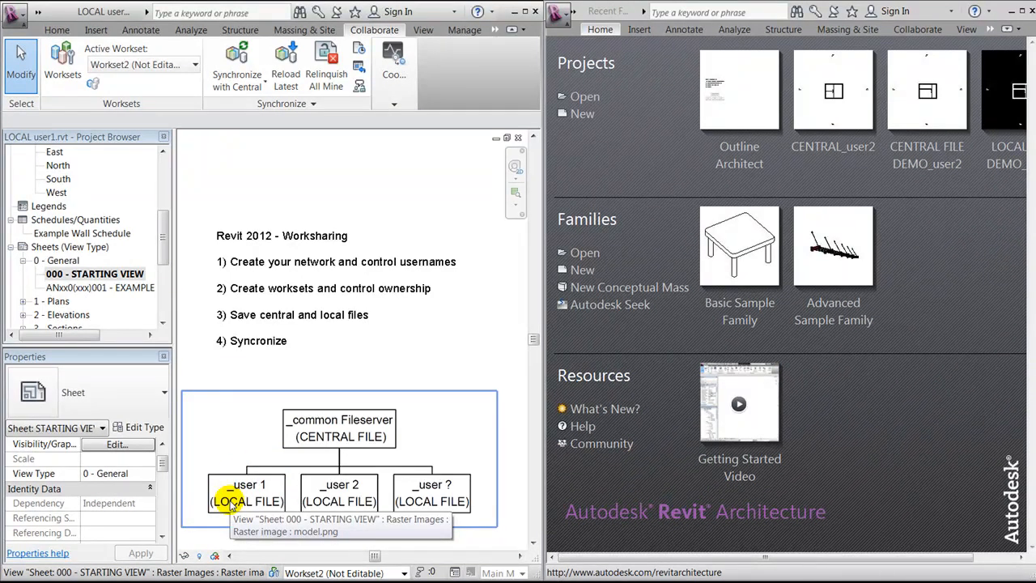
mouse_move(320, 408)
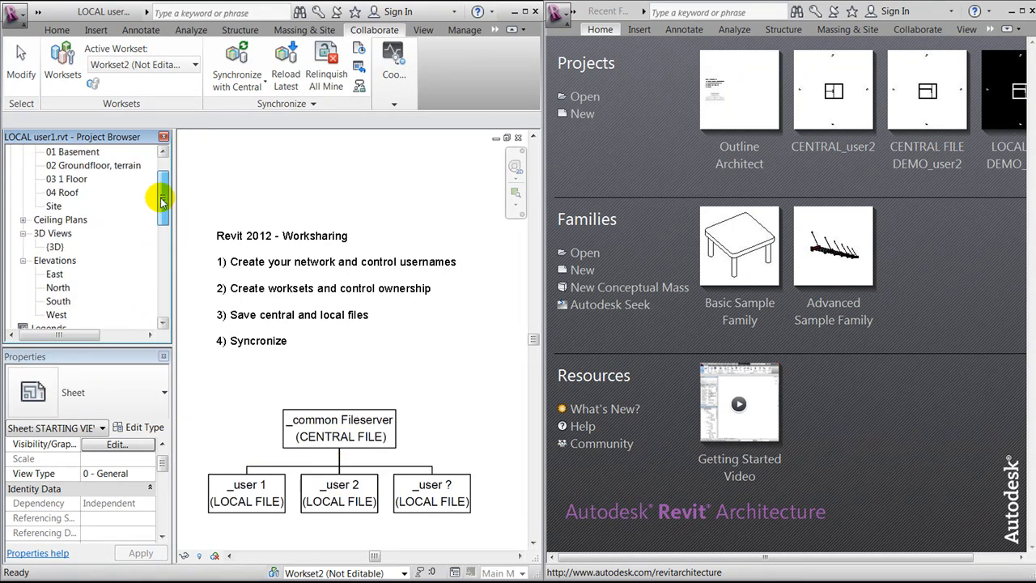
double_click(95, 205)
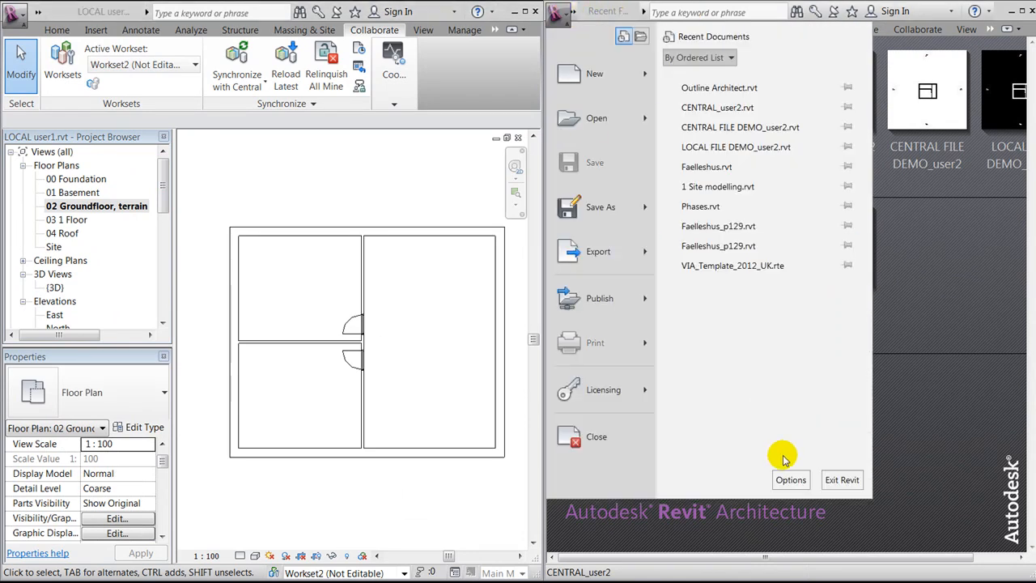
- Review the second session's Options, confirming username user2, and close without changes
click(789, 479)
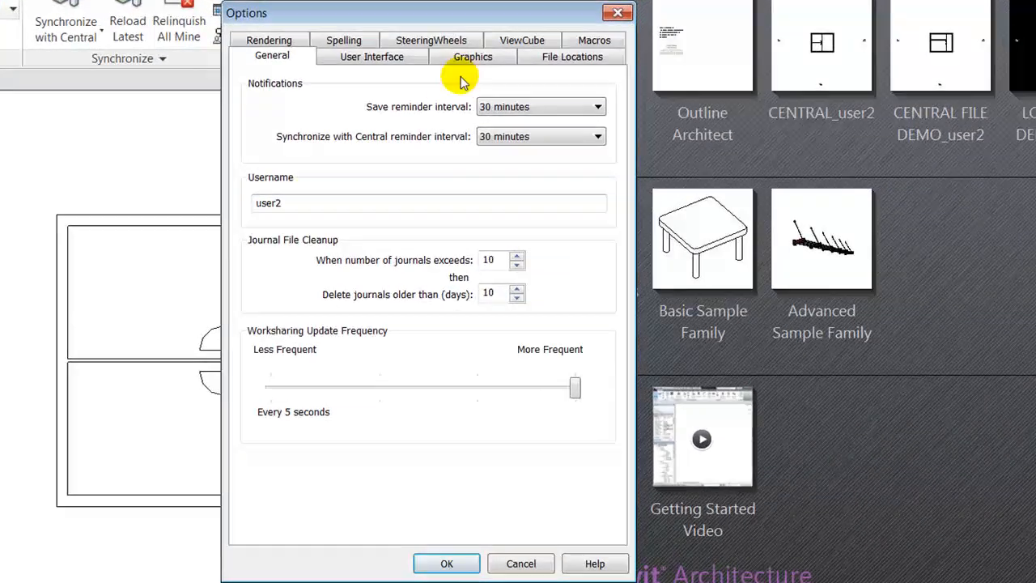
click(472, 57)
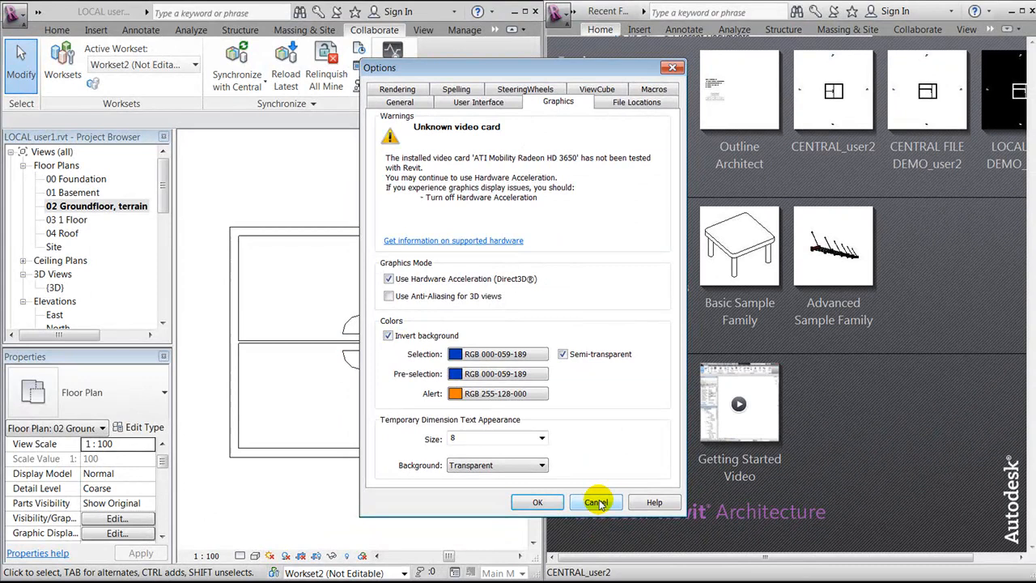
click(595, 502)
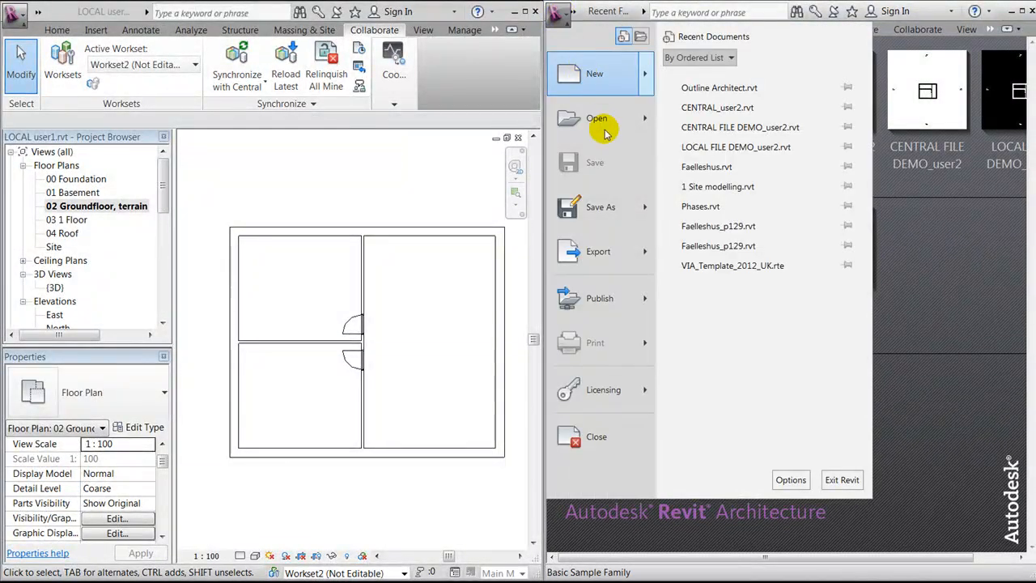
- Start opening a project and browse into the CENTRAL folder for CENTRAL.rvt
click(596, 120)
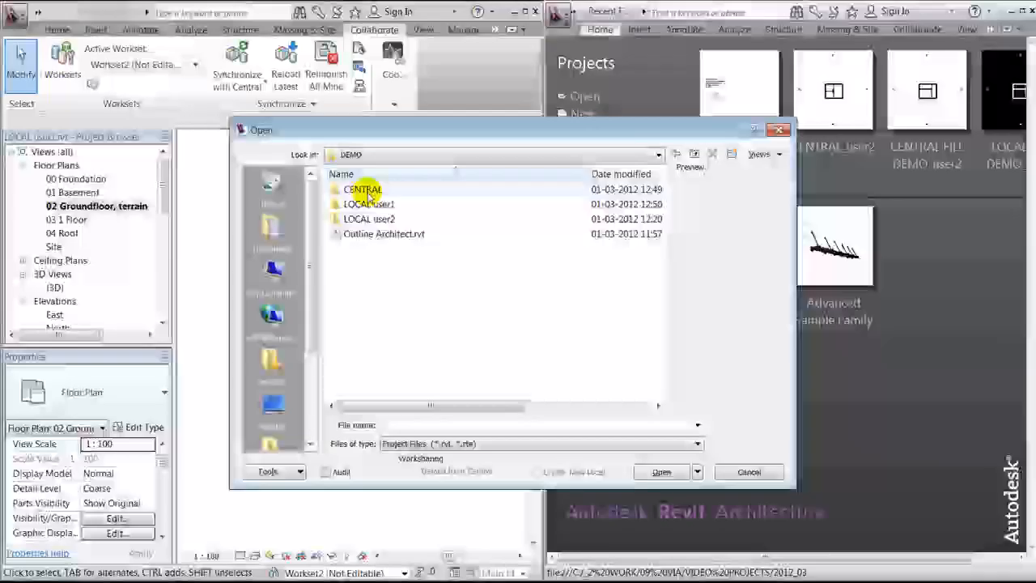
double_click(363, 188)
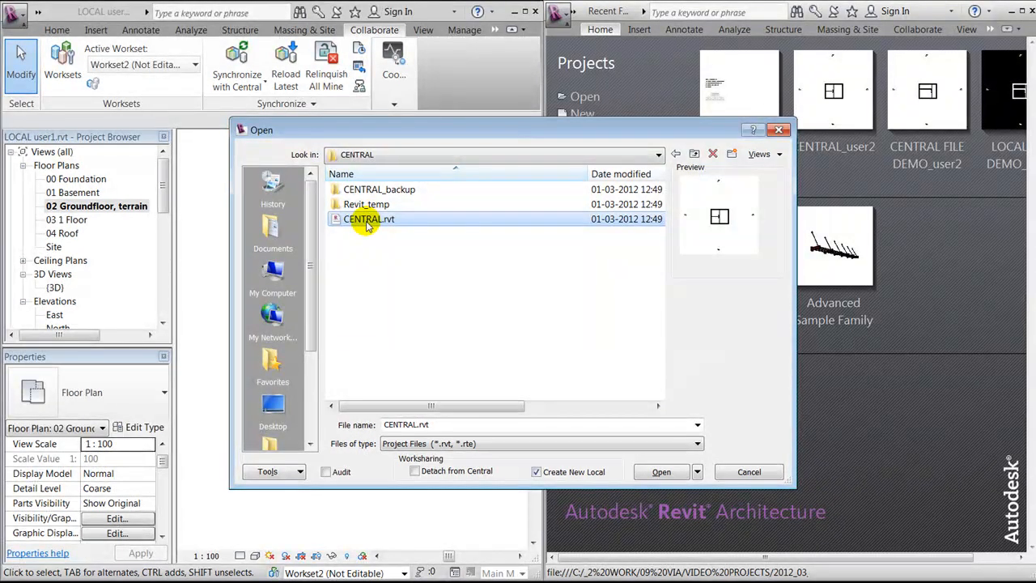
mouse_move(366, 203)
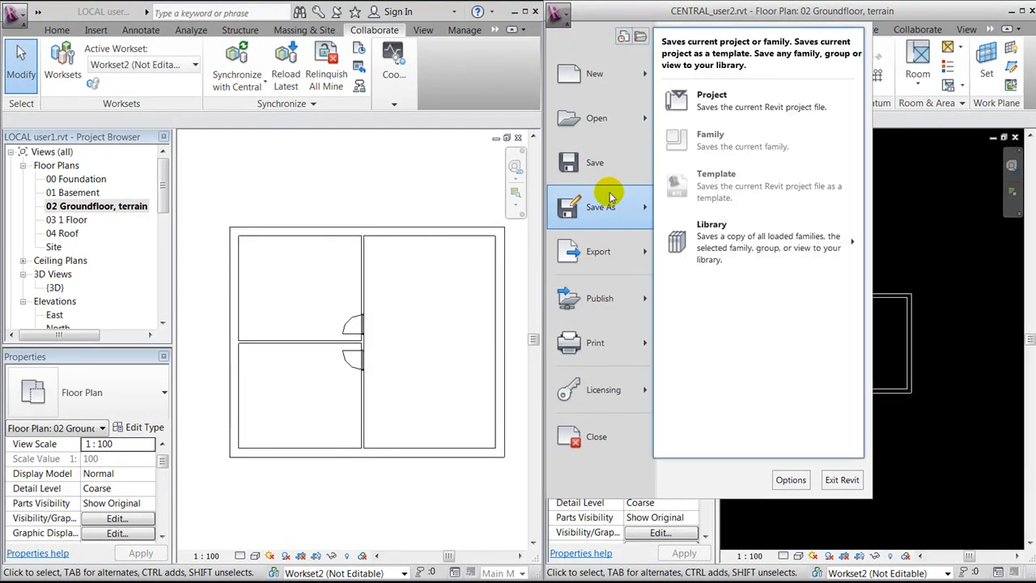
- Save the second session's local copy under the name LOCAL_user2.rvt
click(712, 100)
text(LOCAL_user2.rvt)
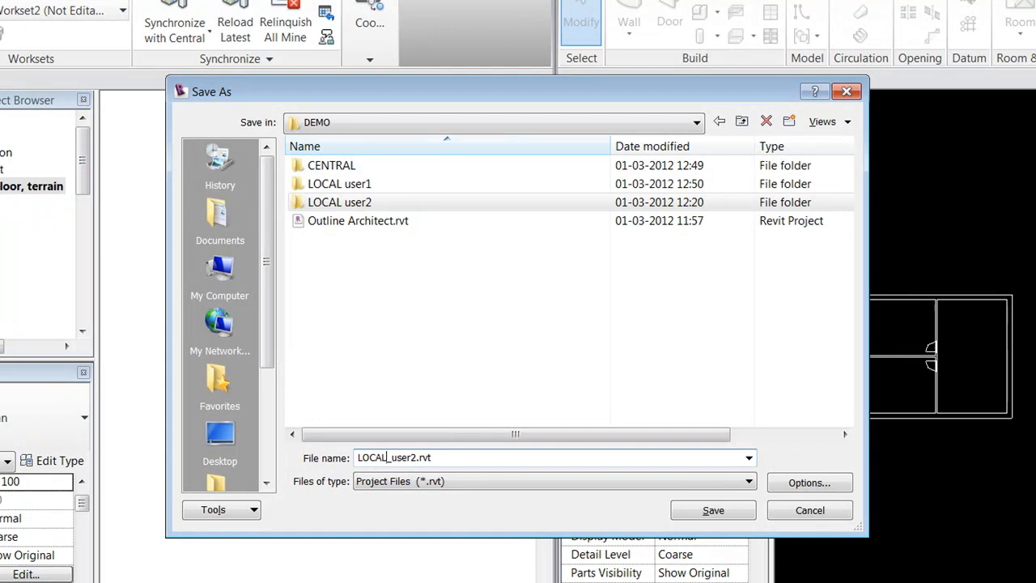
click(712, 509)
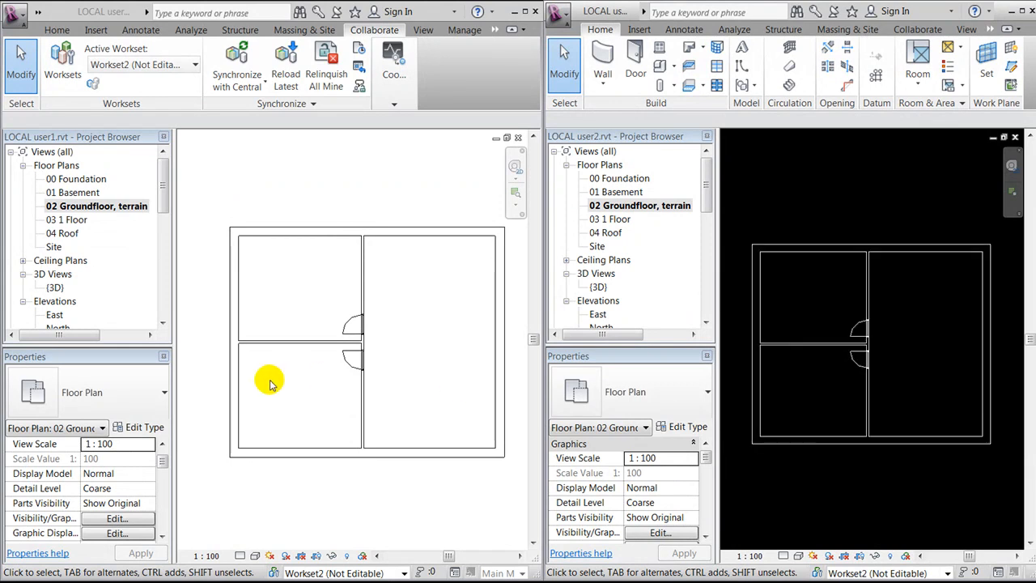
- Move the interior horizontal wall upward in user1's session and synchronize it with central
click(288, 341)
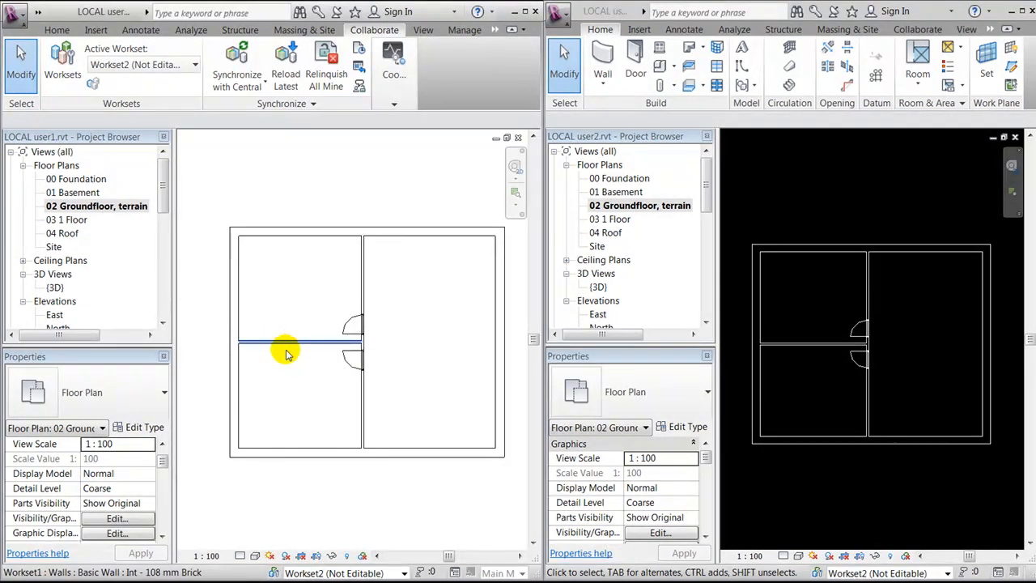
click(299, 340)
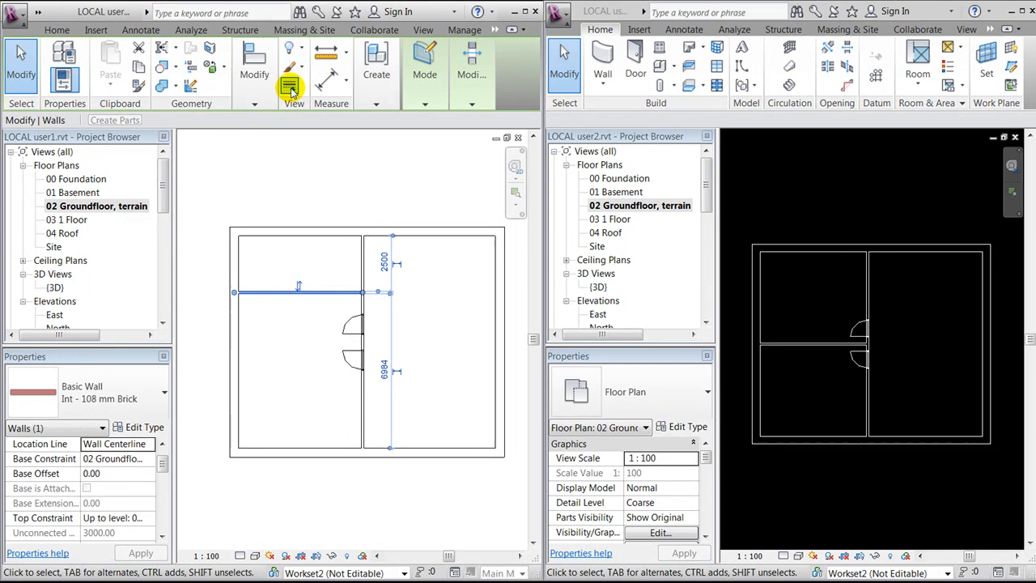
click(374, 29)
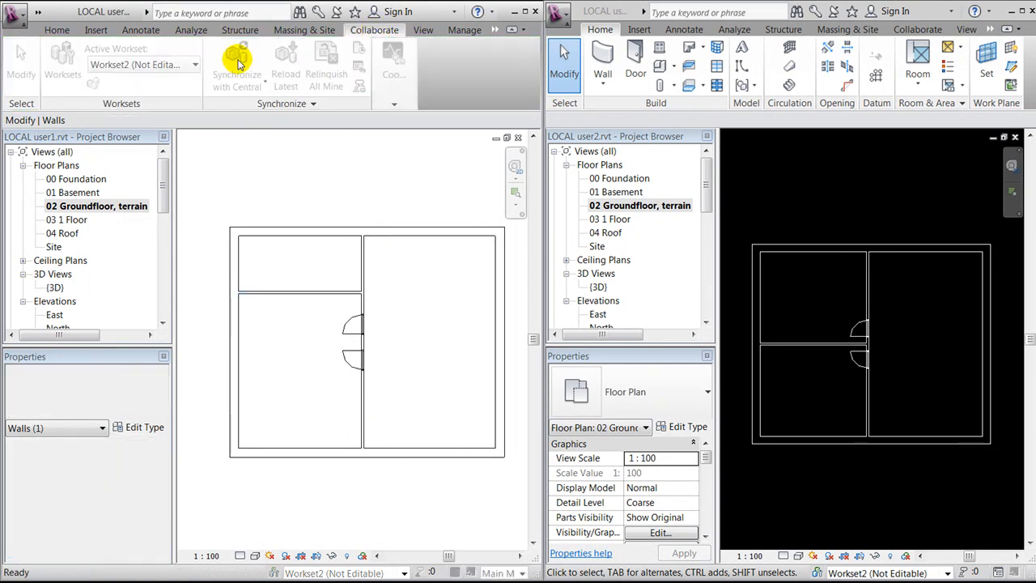
click(256, 392)
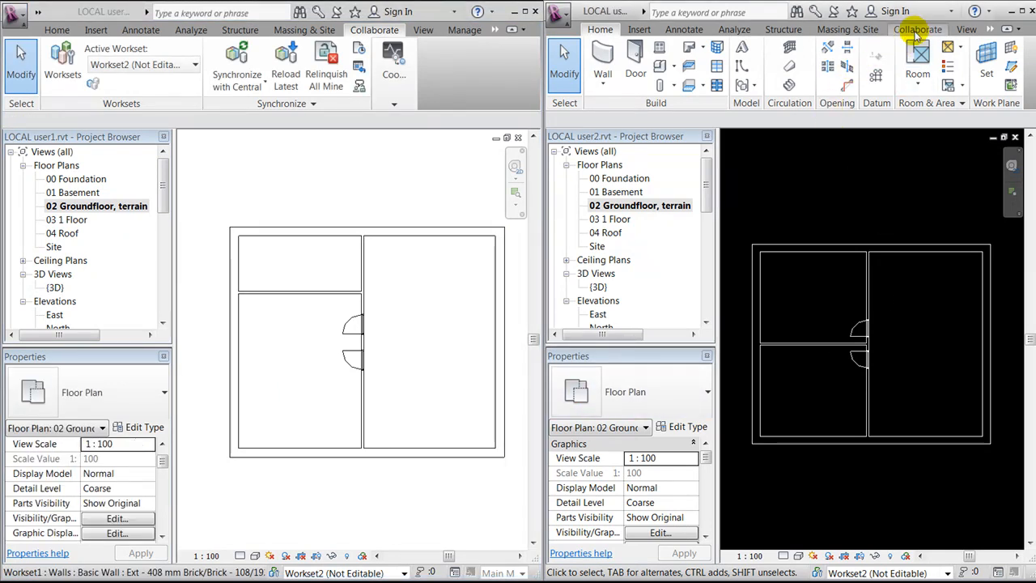
- Synchronize user2's session with central so the relocated interior wall appears in its plan
click(916, 30)
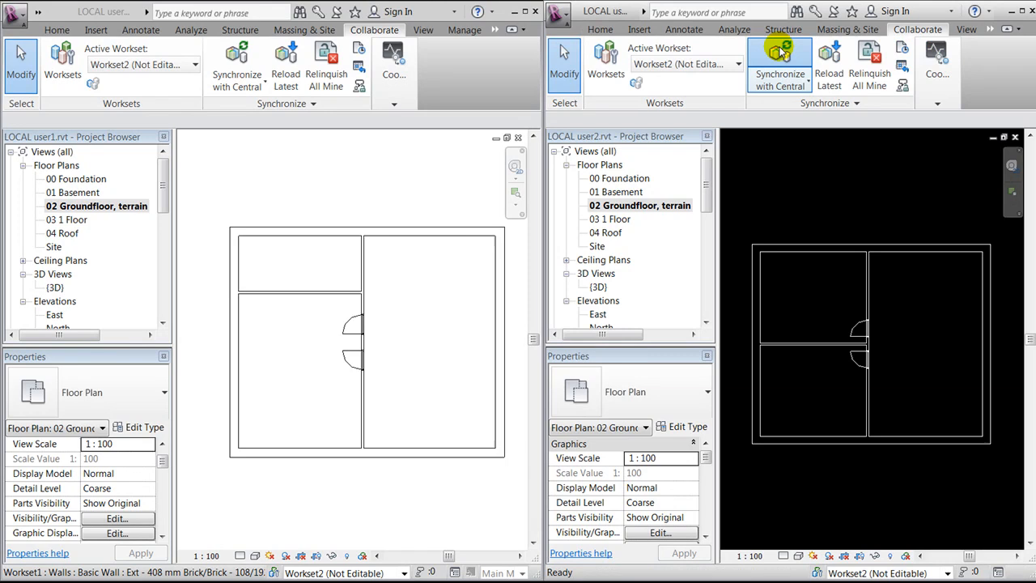
click(780, 61)
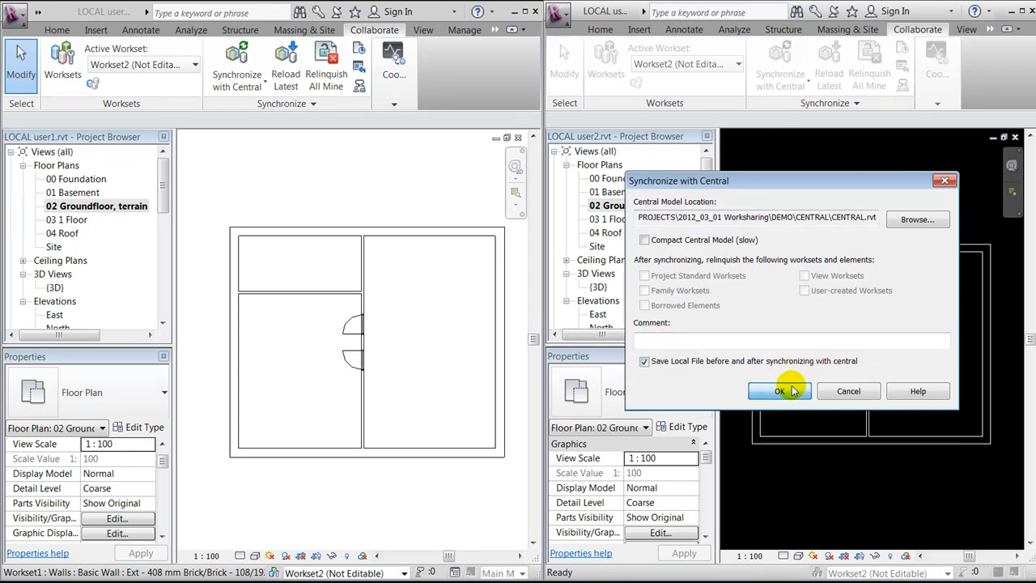
click(780, 390)
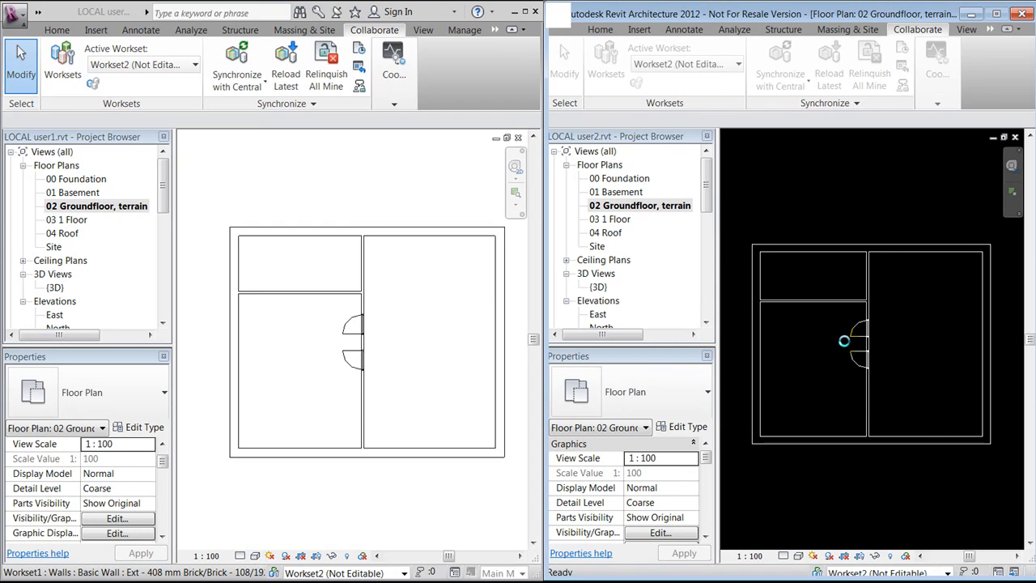
click(845, 342)
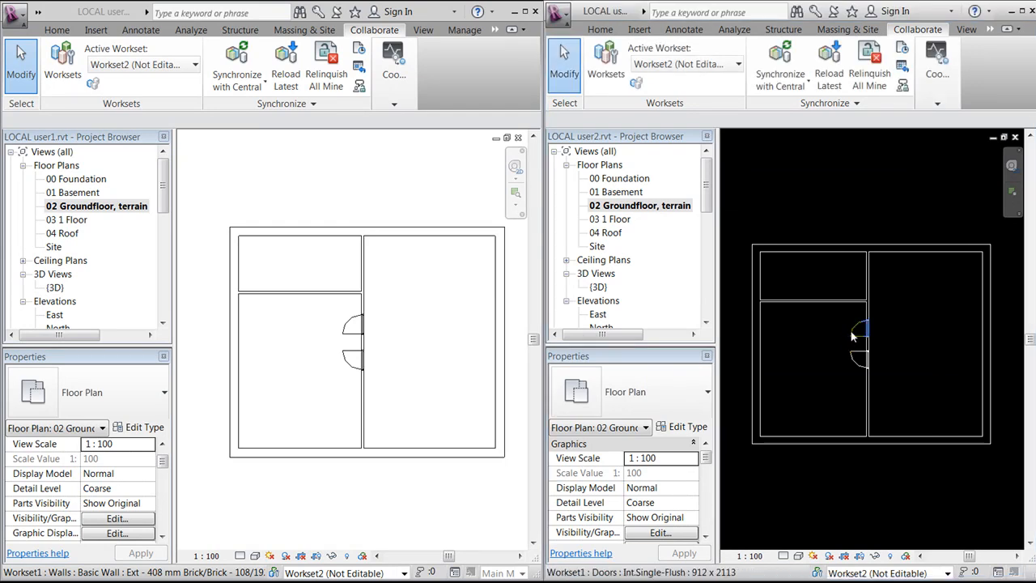
- Move the door higher along the wall in user2's session
click(861, 335)
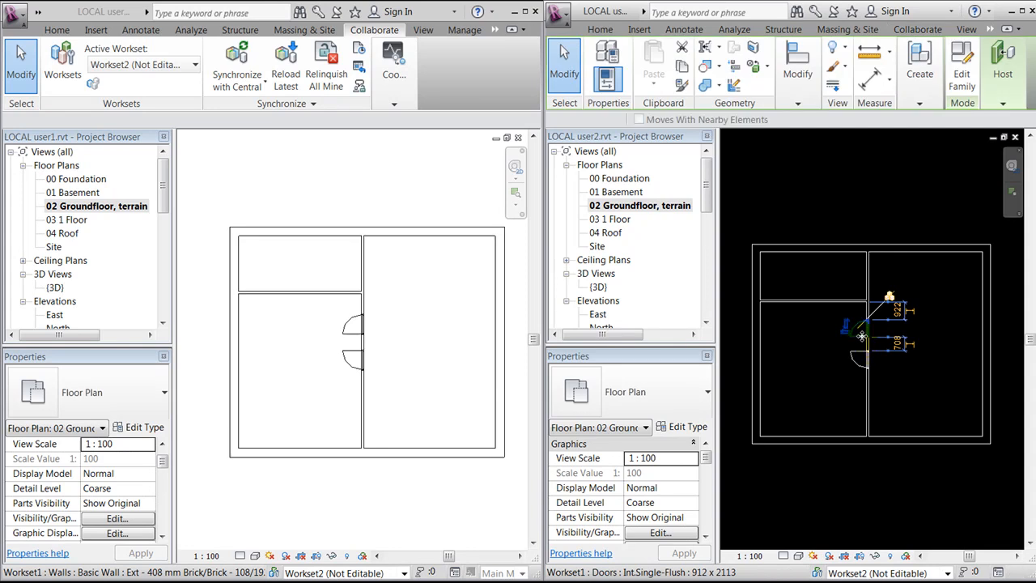
click(861, 324)
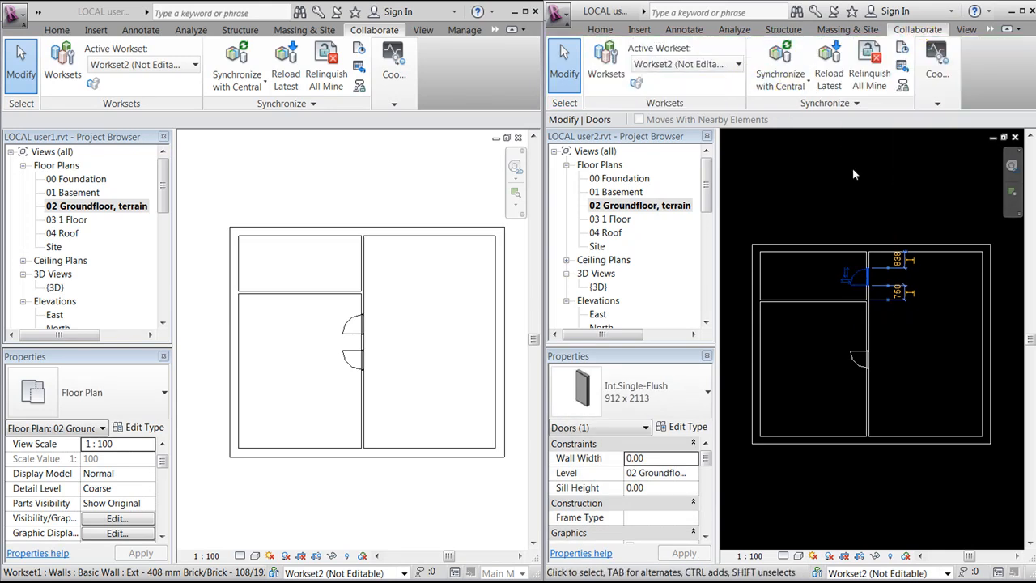
- Attempt to drag the same door upward in user1's session and cancel the ownership error
click(357, 327)
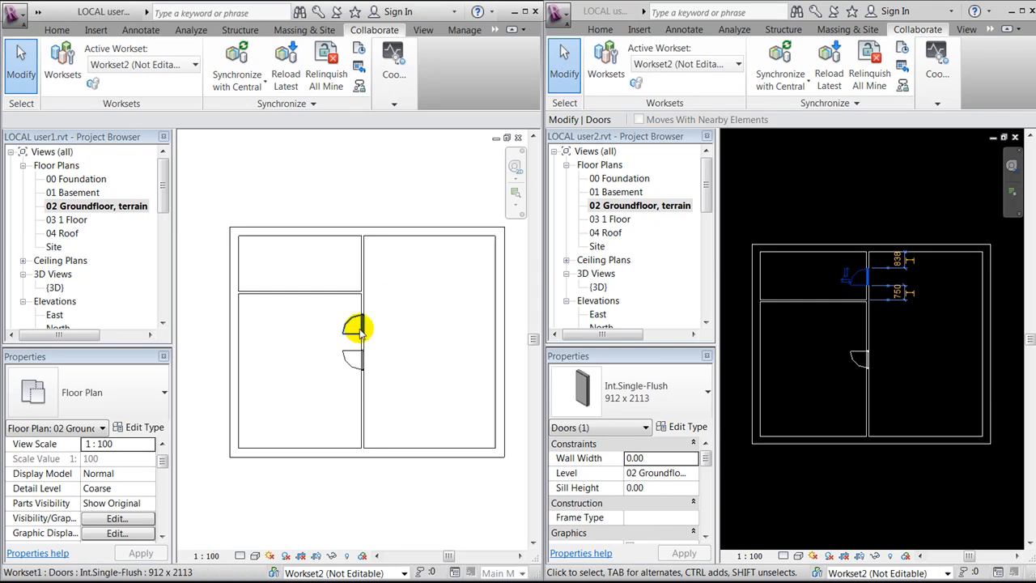
click(356, 331)
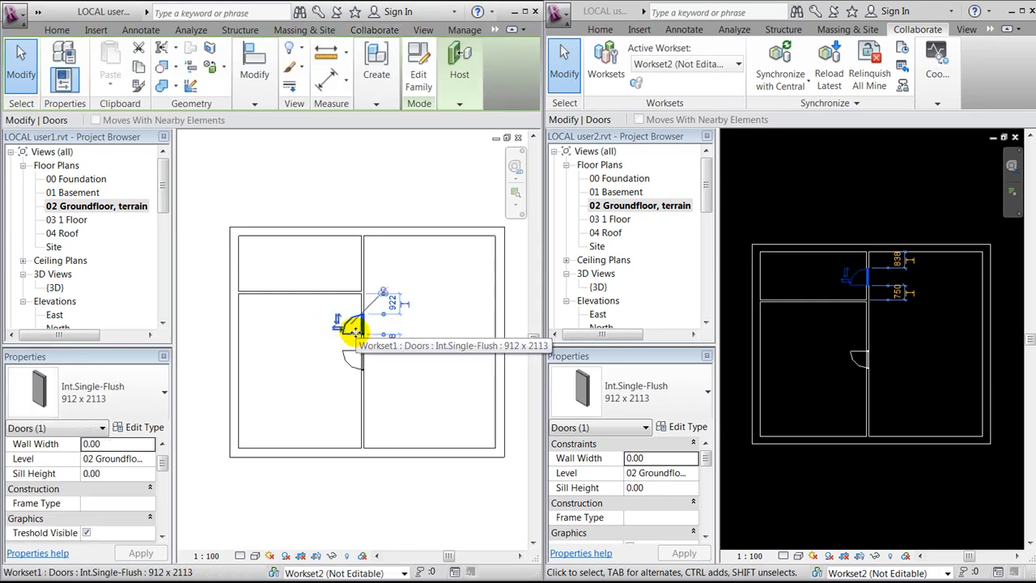
drag(356, 331, 356, 267)
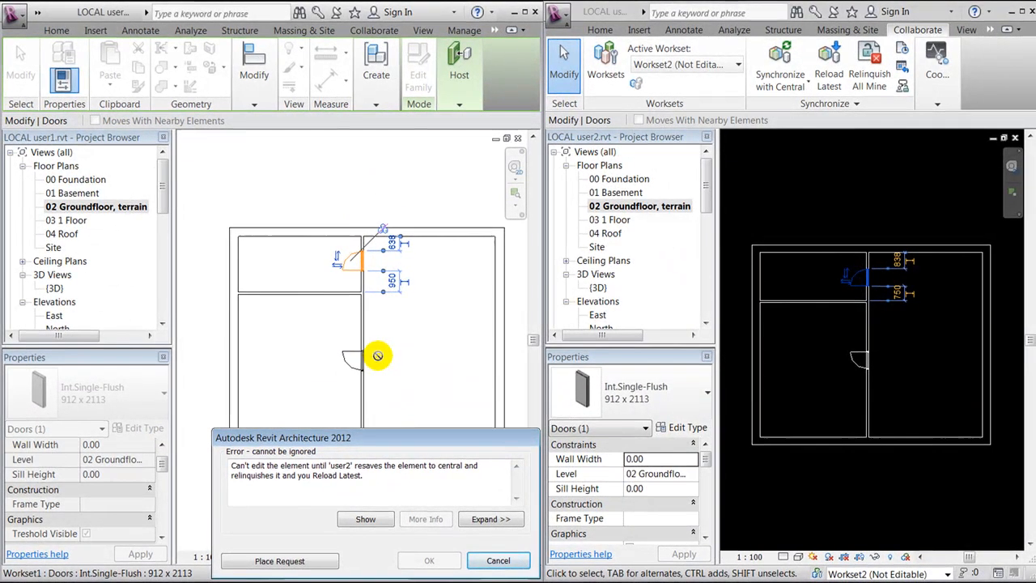
click(499, 560)
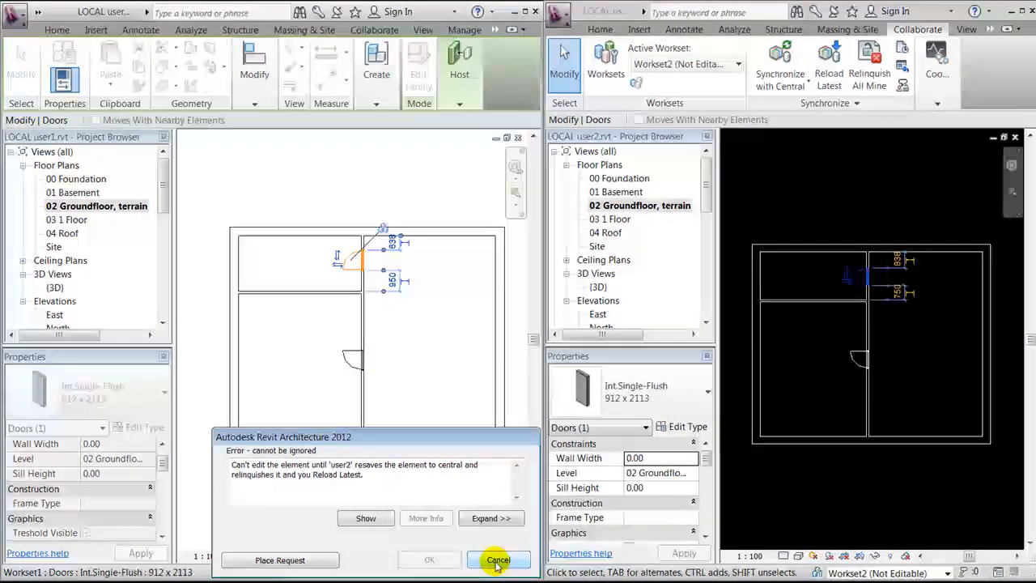
click(498, 560)
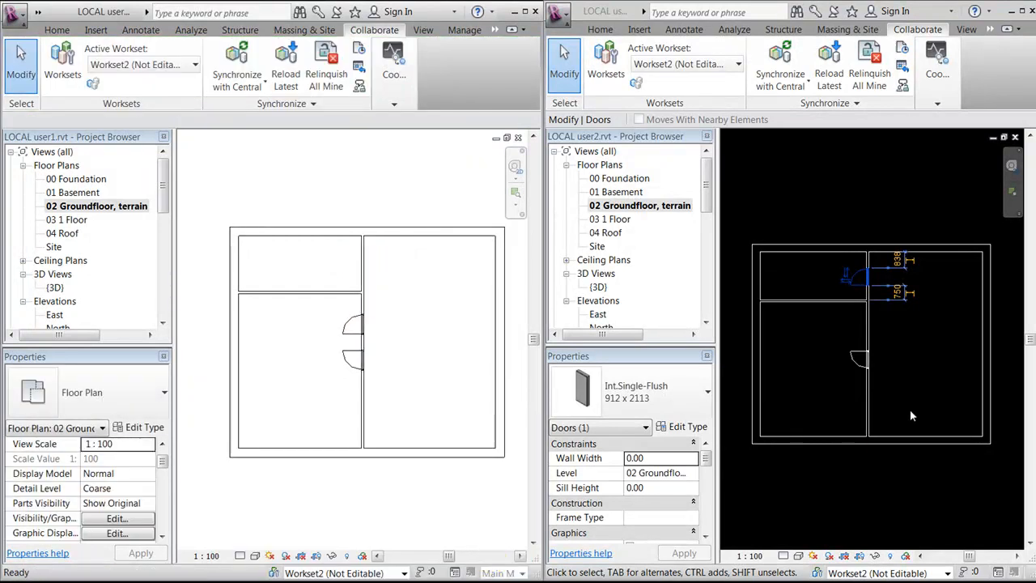
- Synchronize user2's session then user1's session with central so both plans show the raised door
click(780, 61)
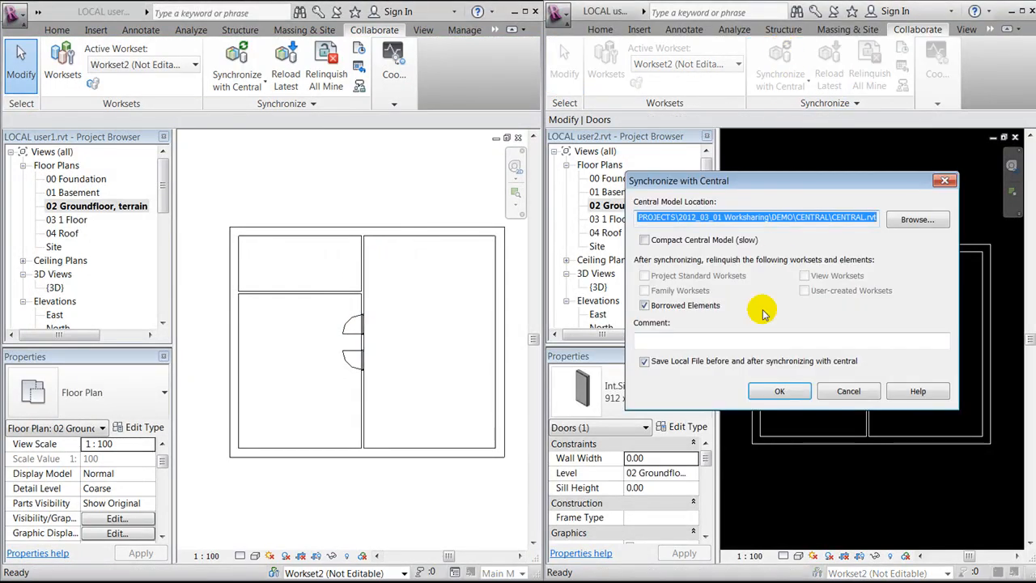
click(781, 390)
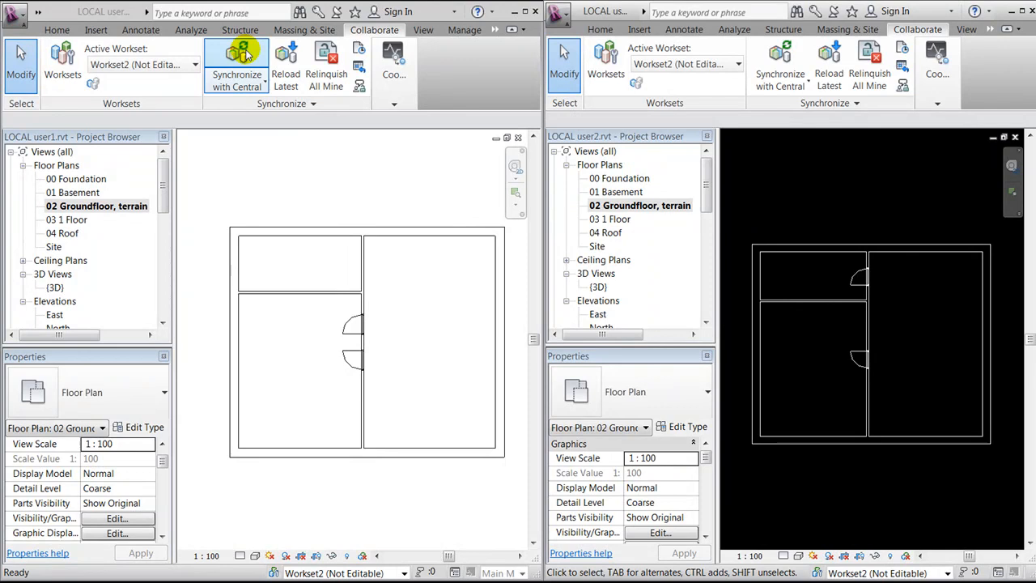
click(236, 65)
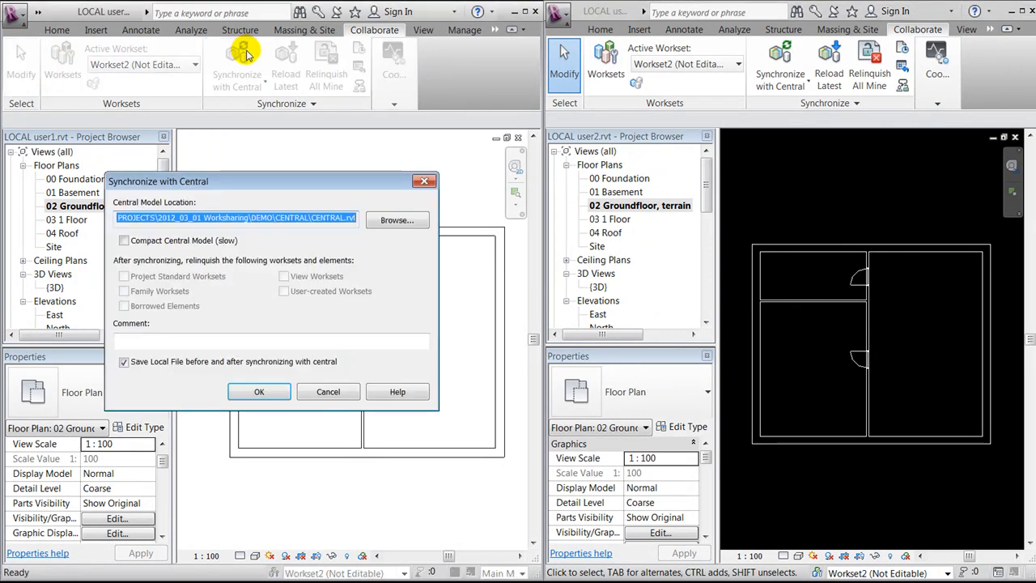
click(259, 390)
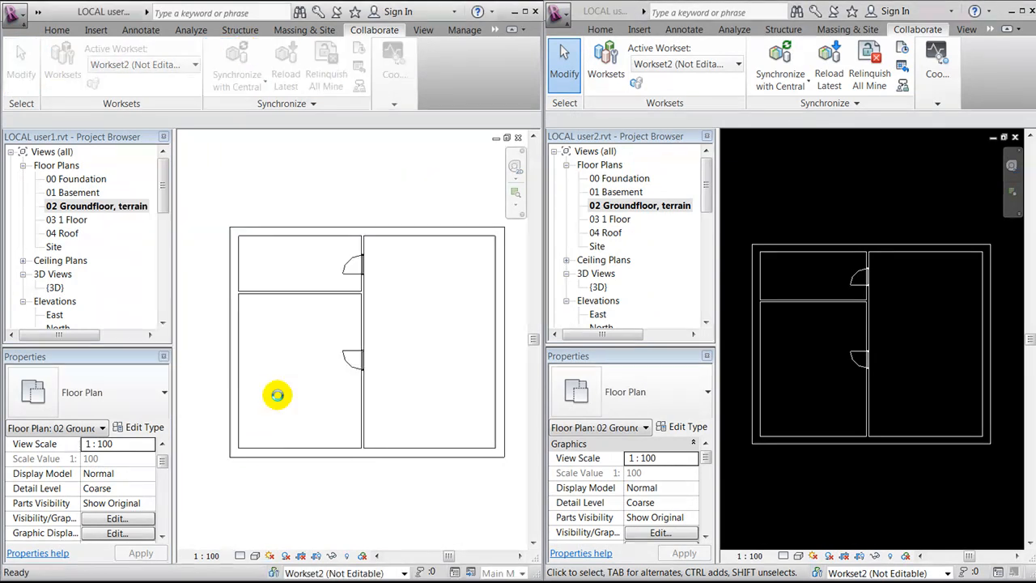